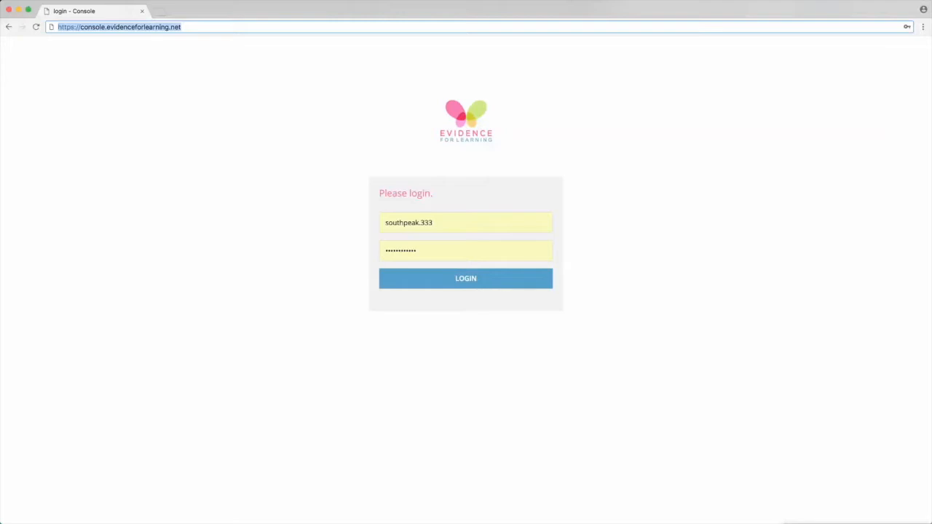
# Log in to South Peak Academy, view Change Password, then open the empty Device Manager
pyautogui.click(465, 279)
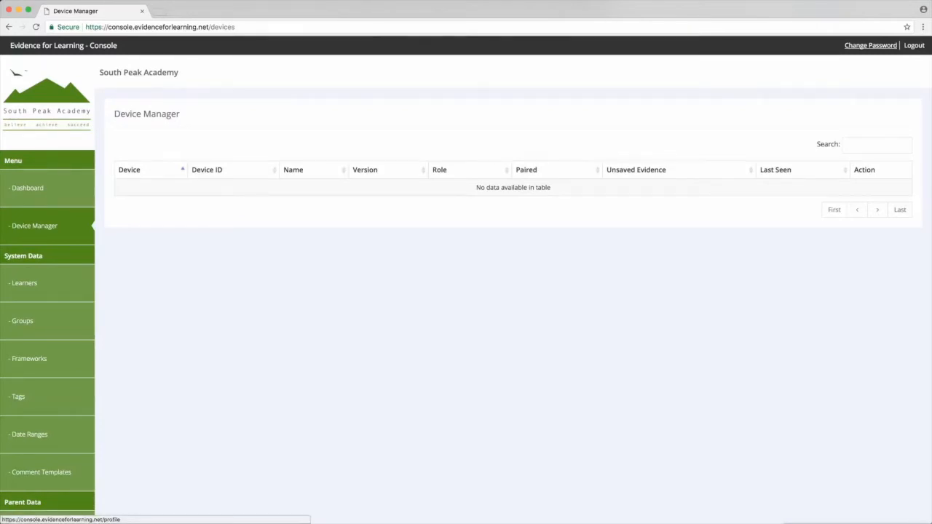
pyautogui.click(870, 45)
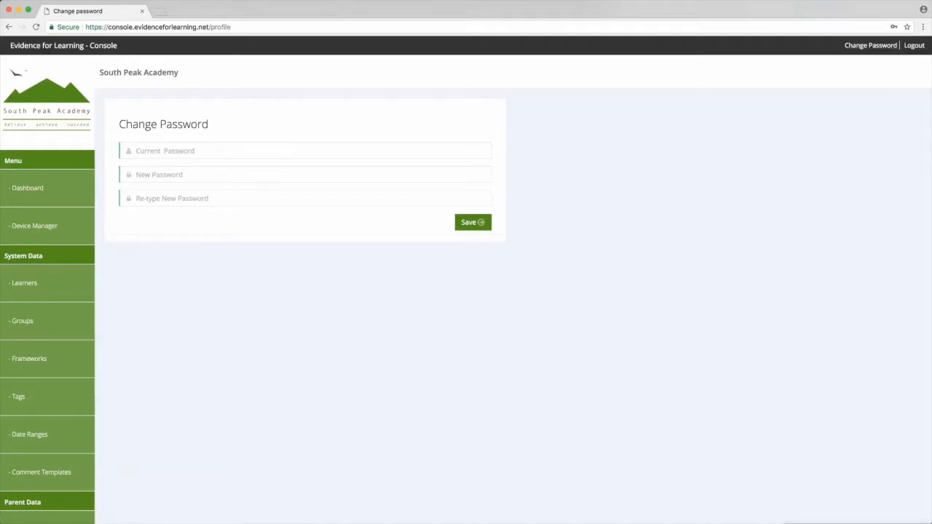
pyautogui.moveTo(914, 45)
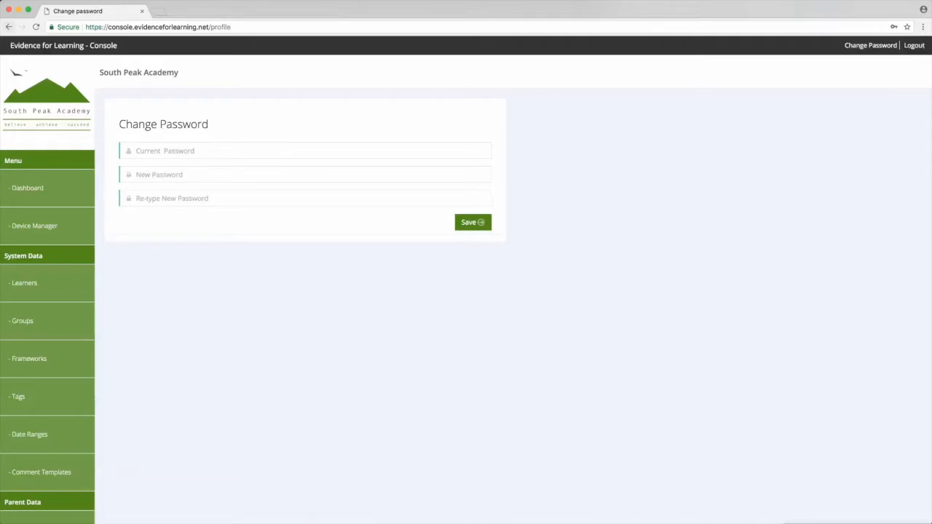
pyautogui.click(34, 225)
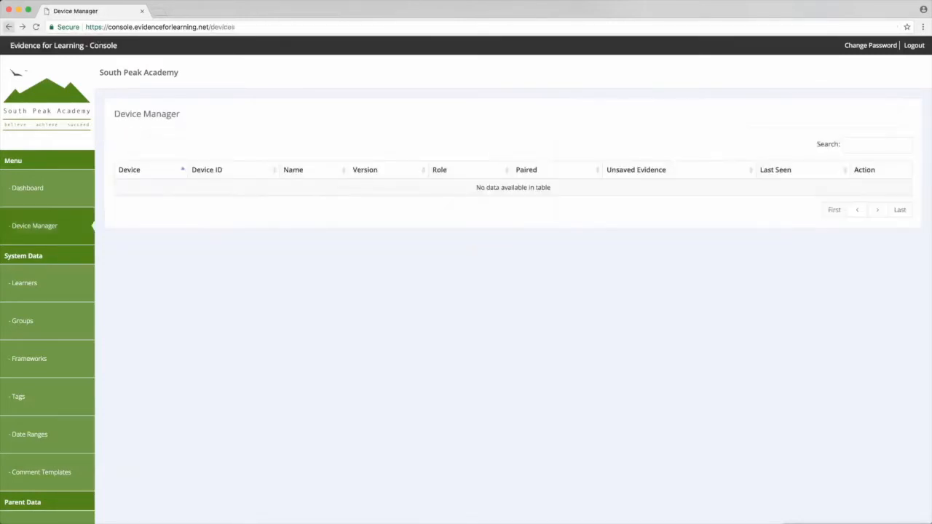
pyautogui.moveTo(24, 282)
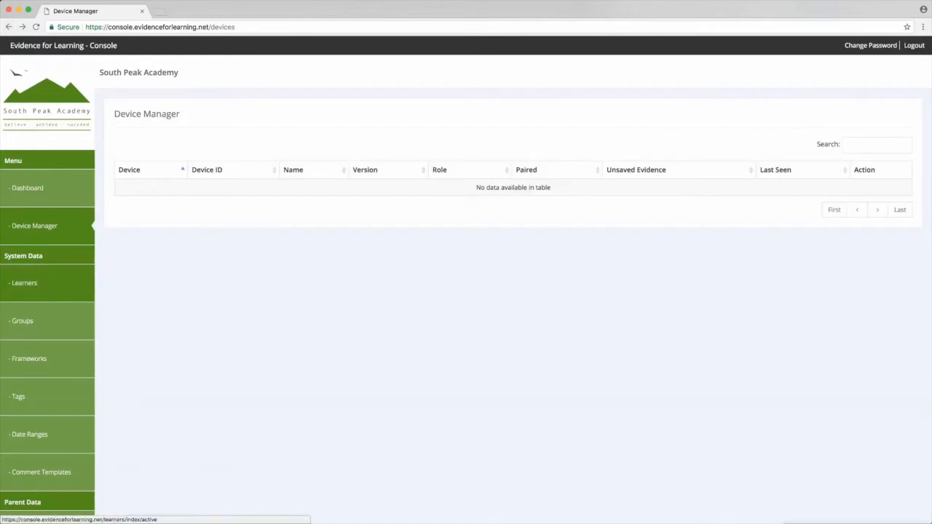
pyautogui.click(24, 282)
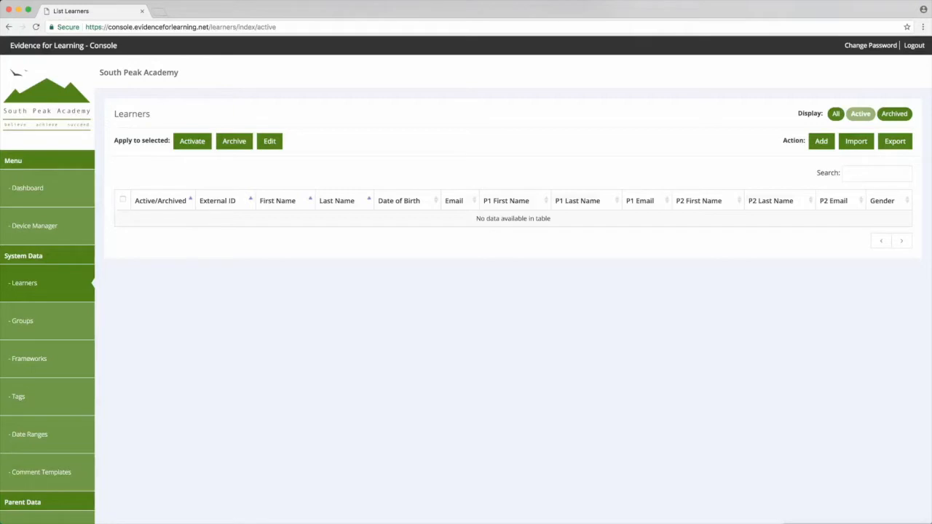
pyautogui.moveTo(820, 141)
pyautogui.write('John')
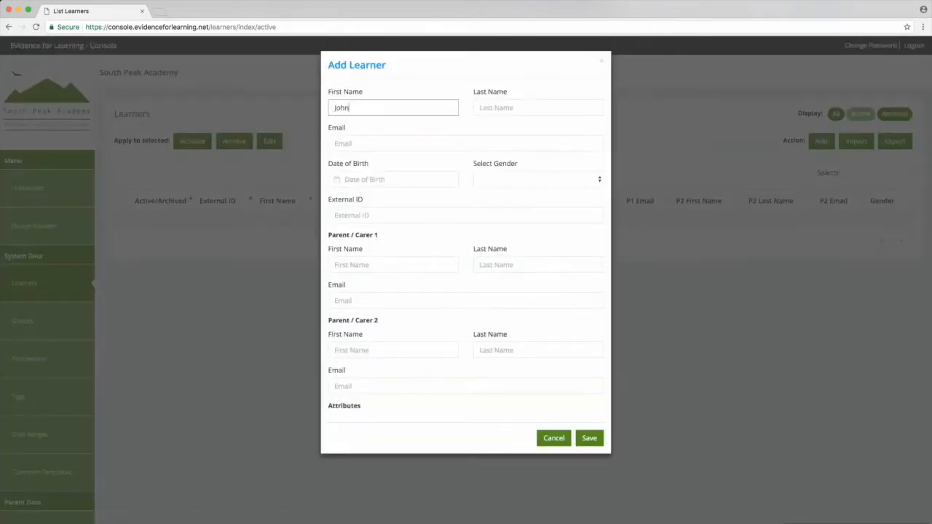
pyautogui.click(393, 179)
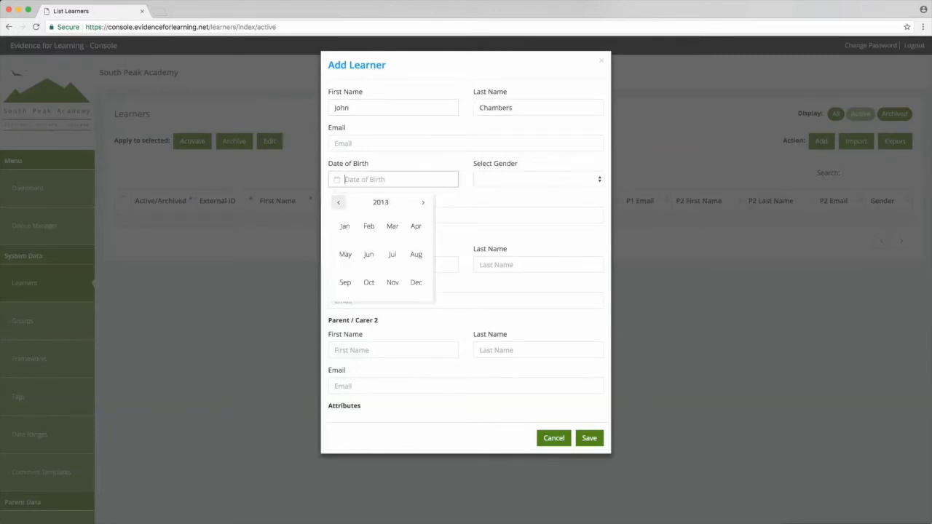
pyautogui.click(537, 179)
pyautogui.write('567-567')
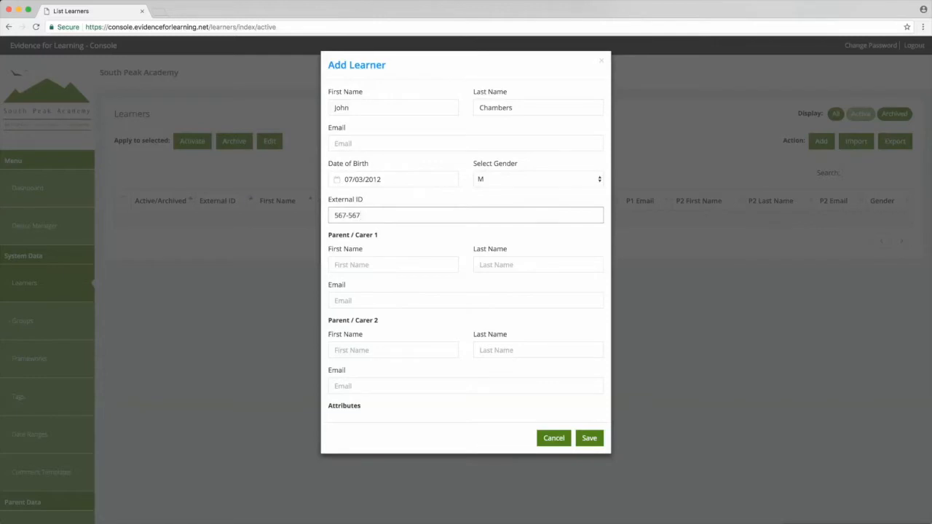
pyautogui.click(589, 437)
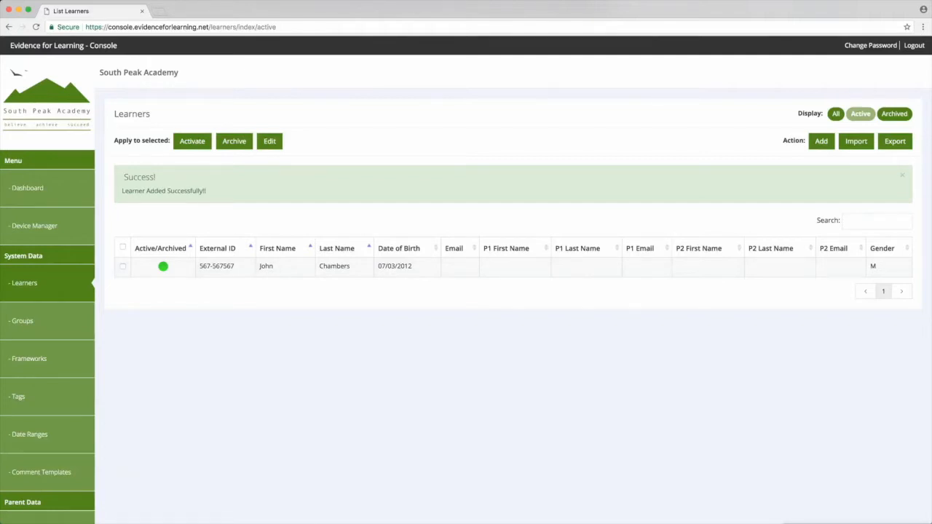
# Start a learner import and attach the filled template .xlsx from Downloads
pyautogui.click(855, 141)
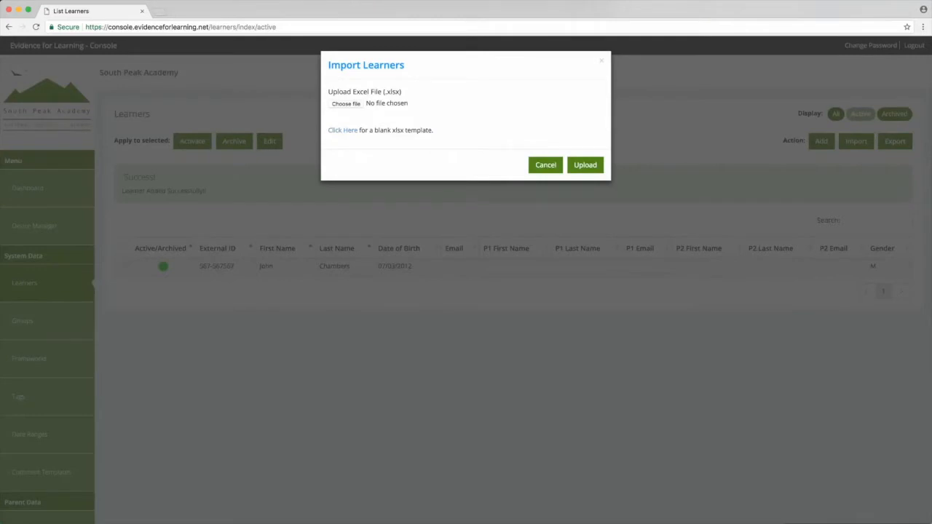
pyautogui.moveTo(342, 130)
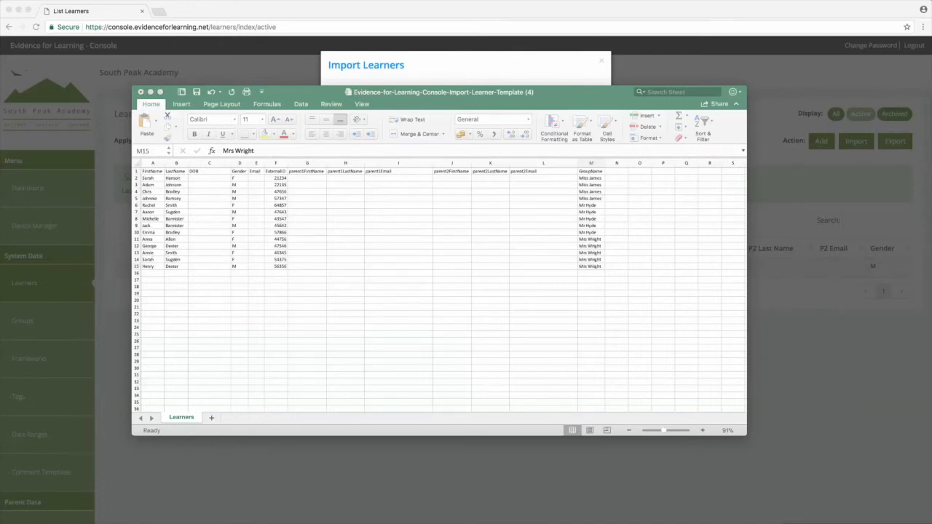
pyautogui.click(590, 265)
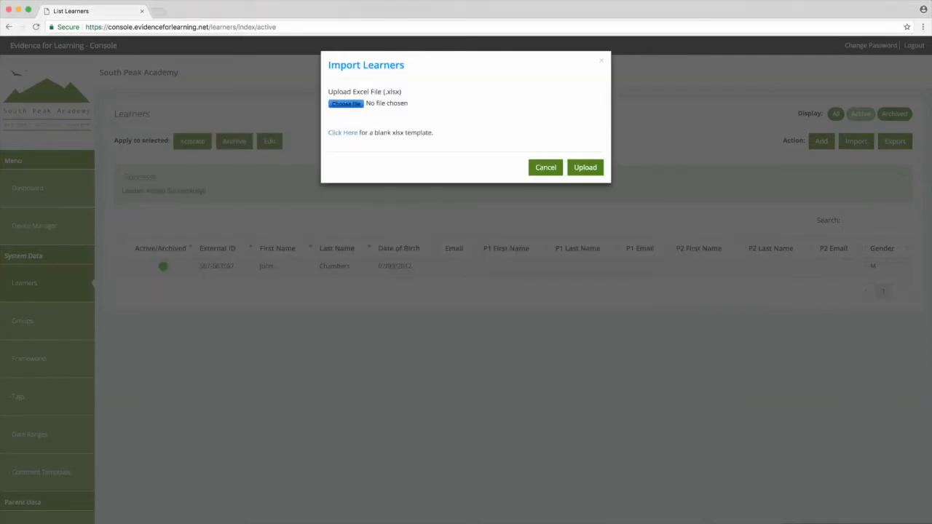
pyautogui.click(345, 103)
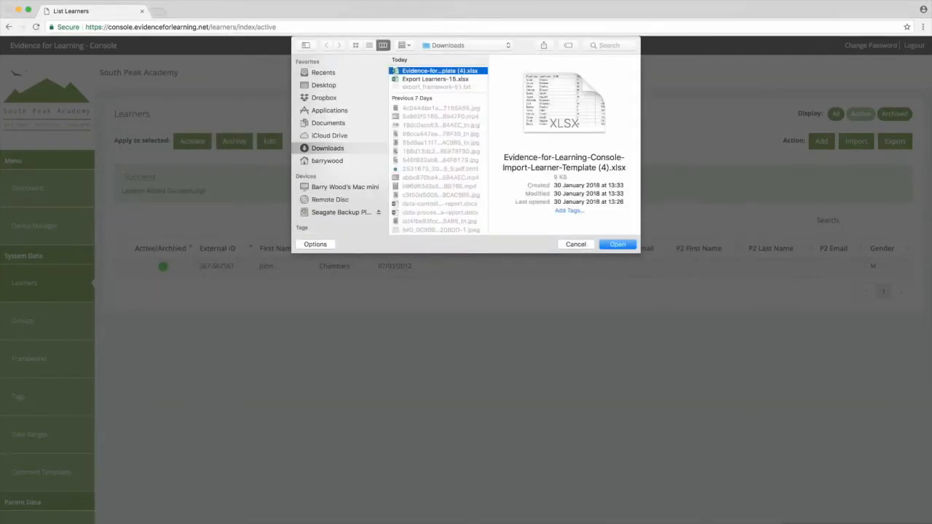
pyautogui.click(617, 244)
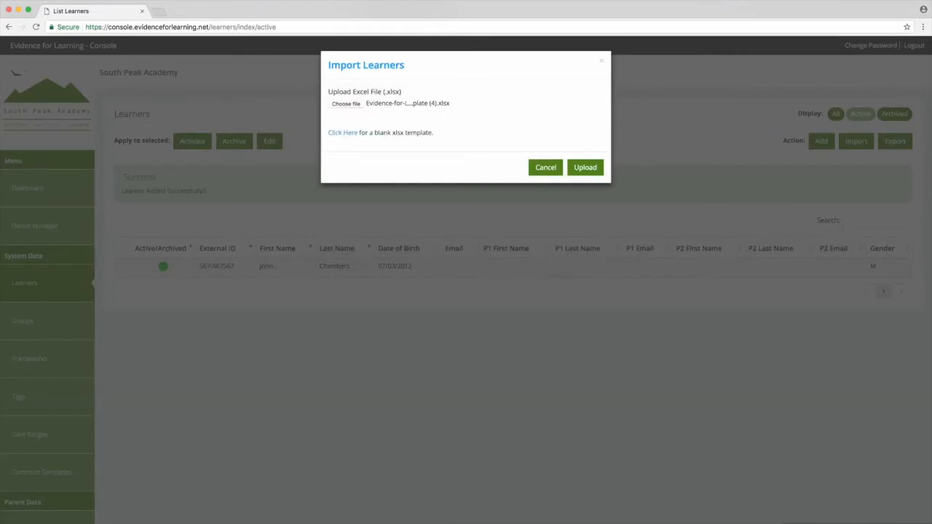
# Upload the learner spreadsheet and accept its Map Column Headings mapping
pyautogui.click(584, 167)
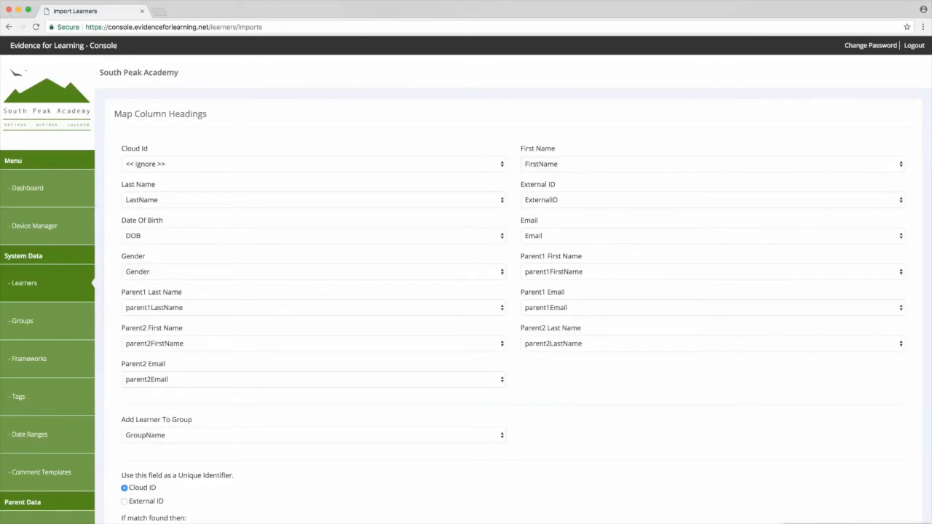
pyautogui.click(313, 164)
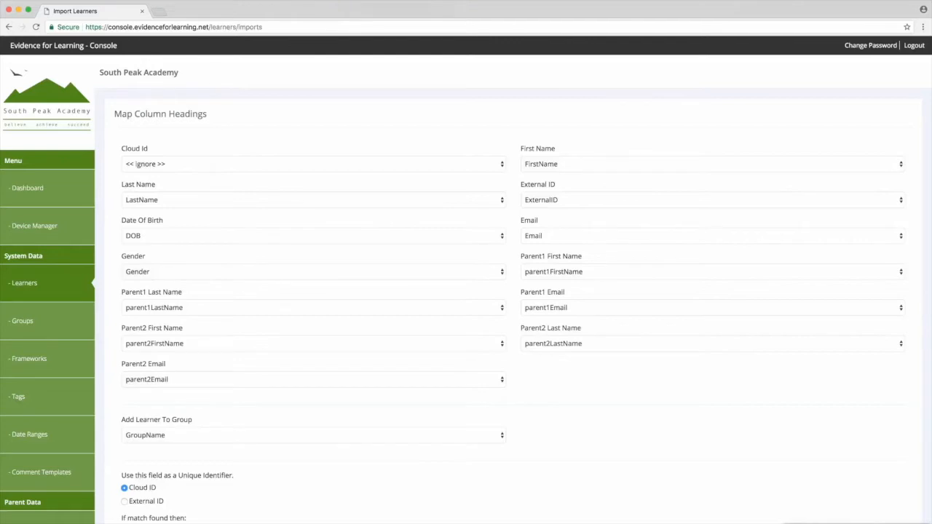
pyautogui.scroll(-3)
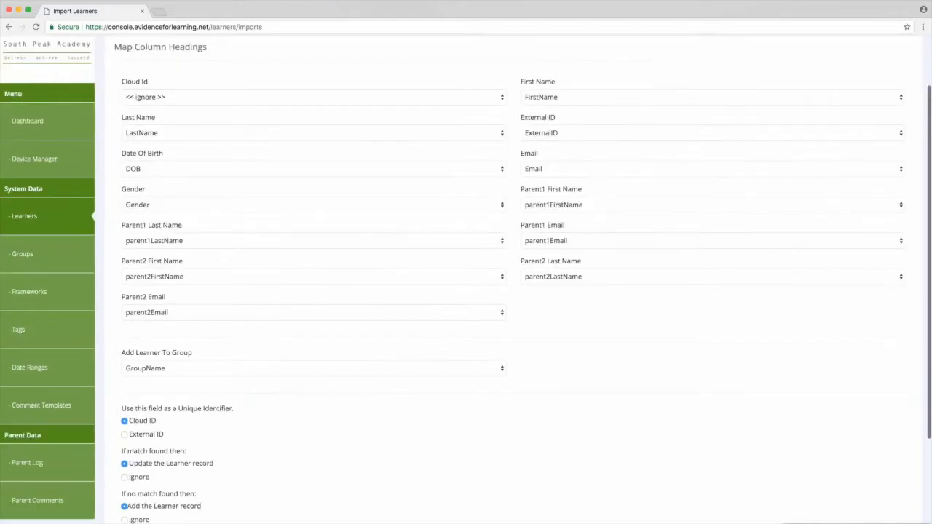
pyautogui.scroll(-3)
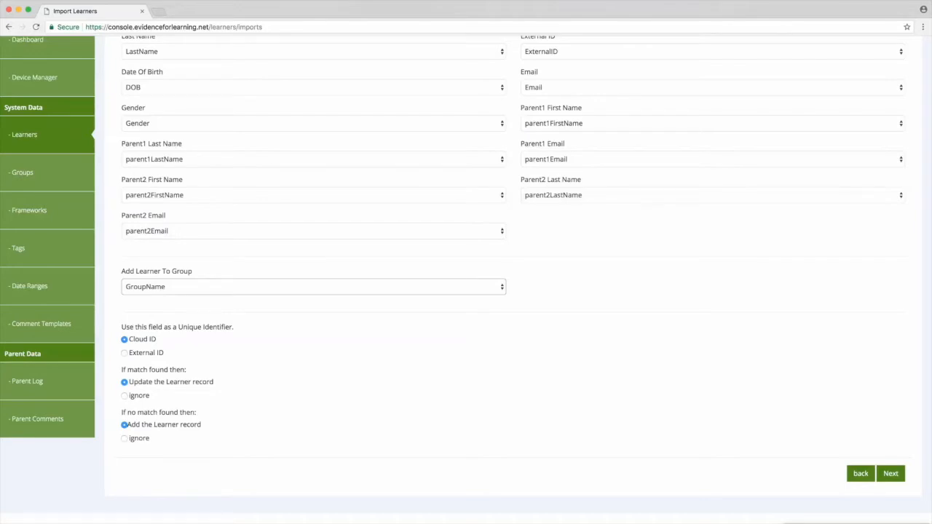
pyautogui.click(890, 473)
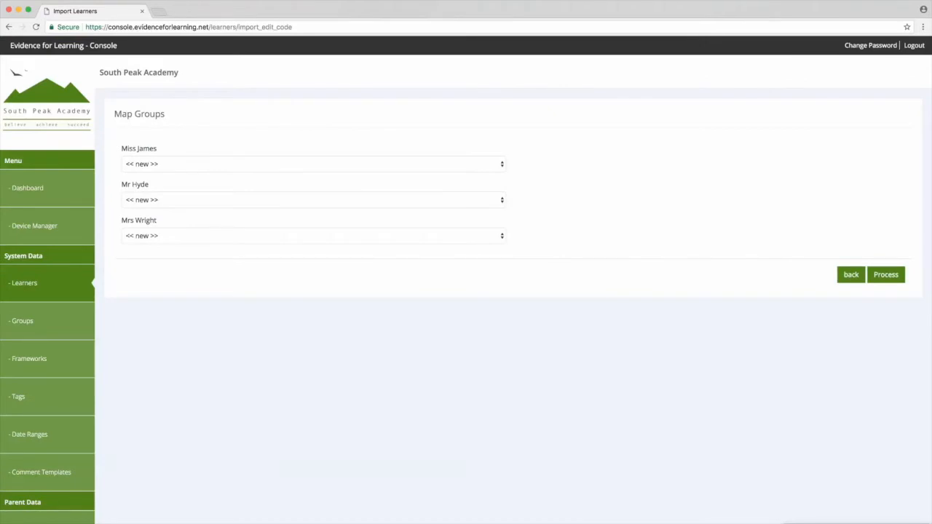
# Process the import with all three groups left as << new >>, then review the learners
pyautogui.click(313, 163)
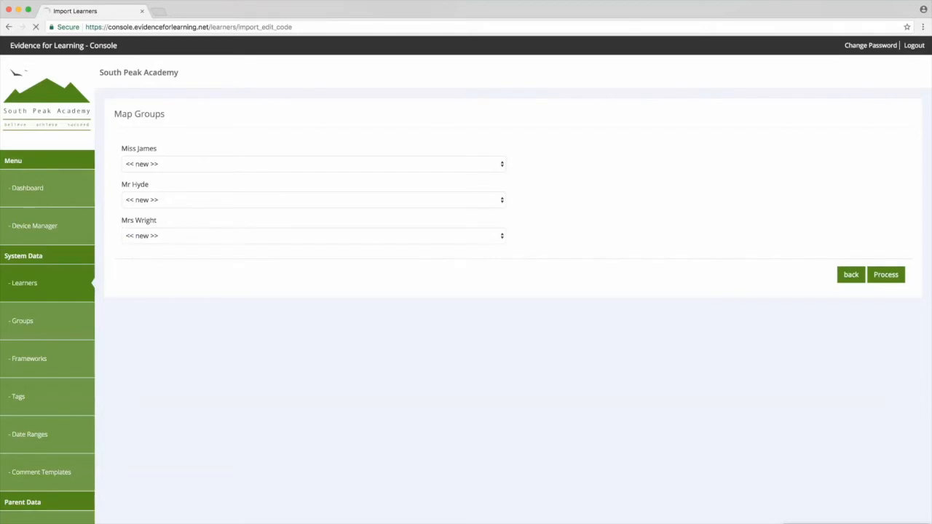
pyautogui.click(885, 274)
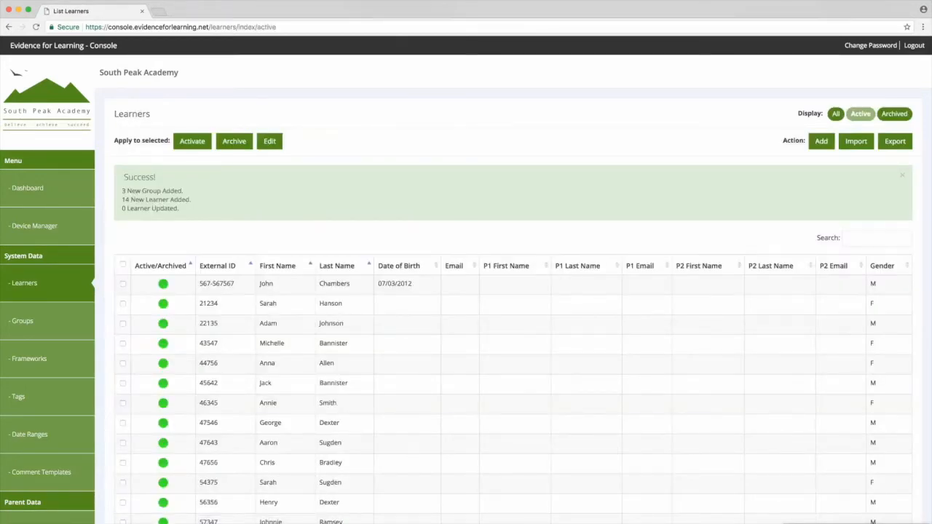
pyautogui.scroll(-3)
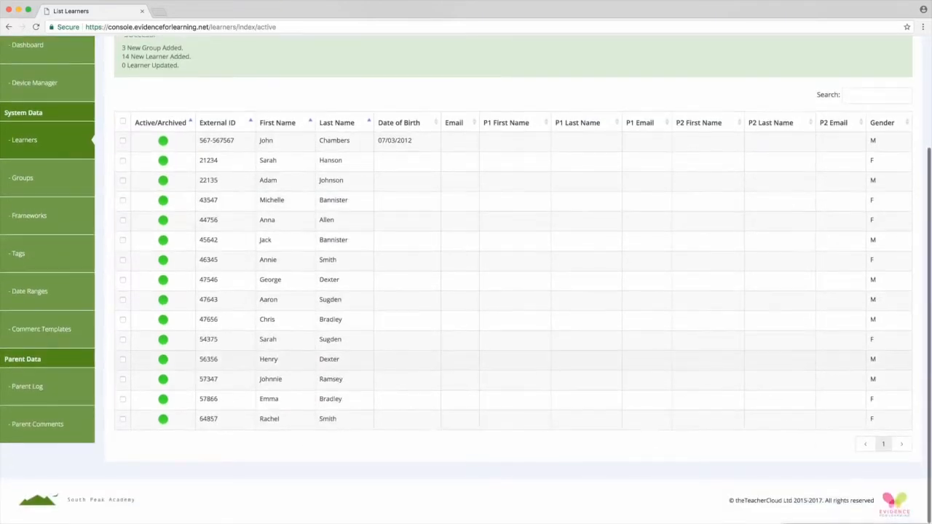
pyautogui.click(22, 177)
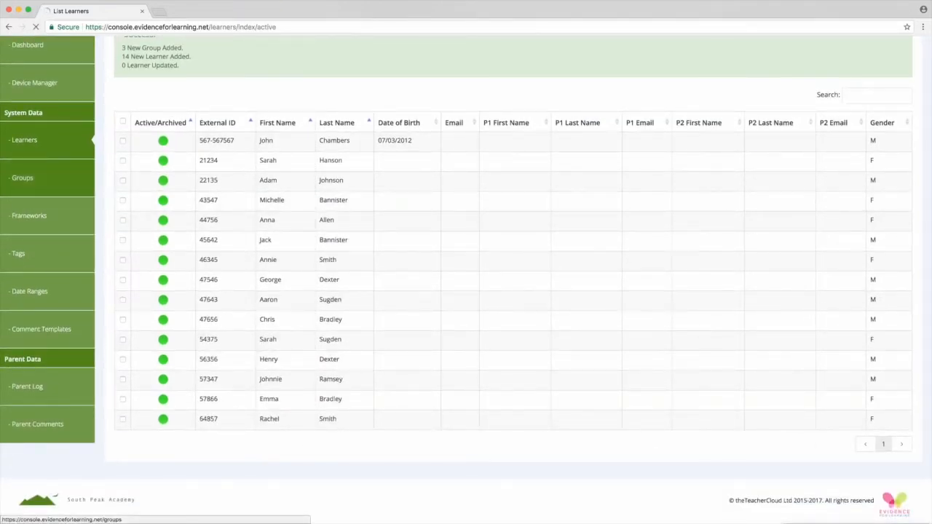
pyautogui.click(22, 178)
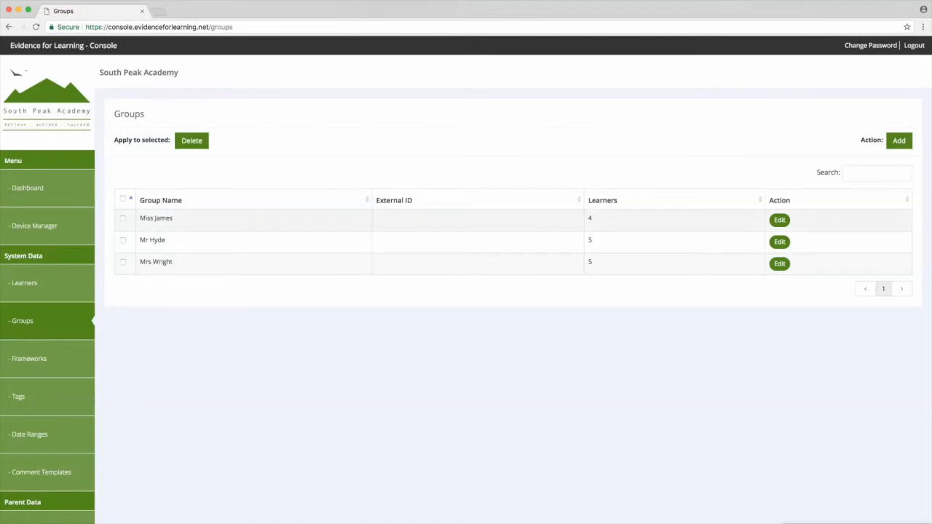
pyautogui.moveTo(779, 220)
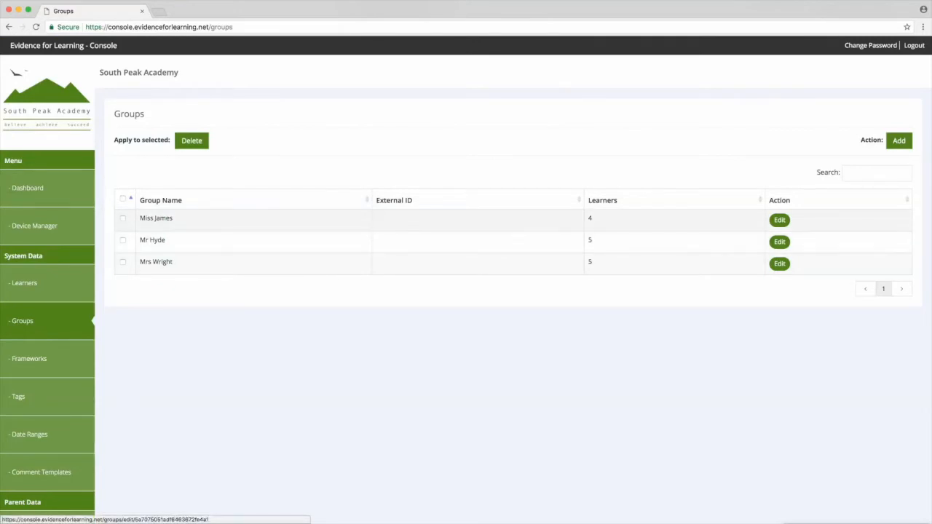
pyautogui.click(779, 219)
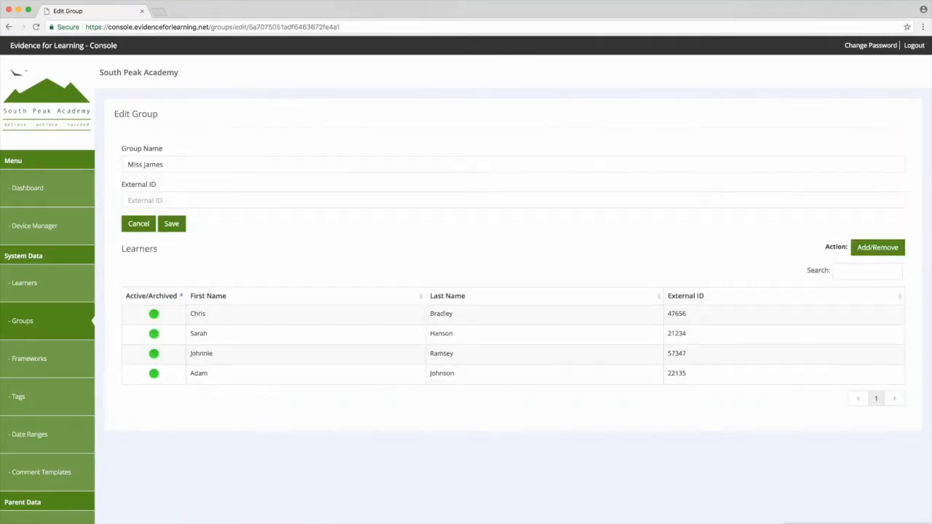
pyautogui.click(877, 247)
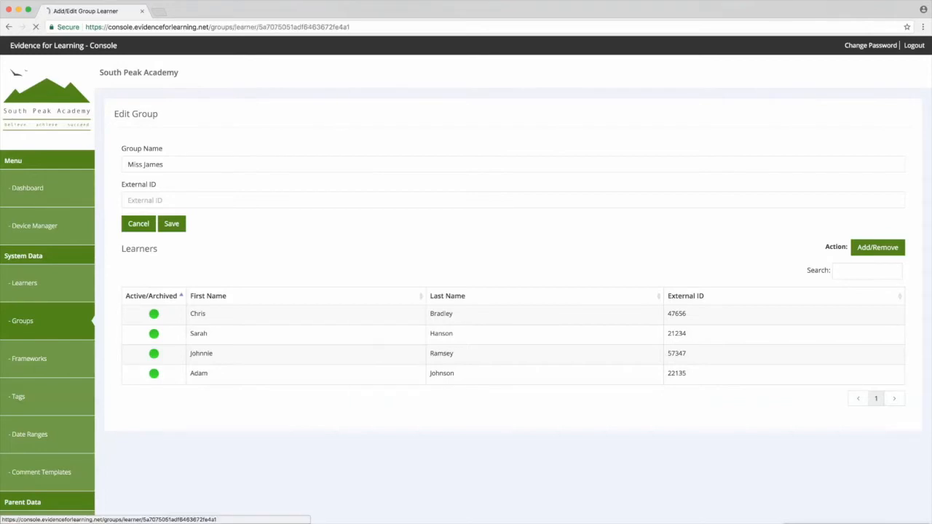
pyautogui.click(877, 247)
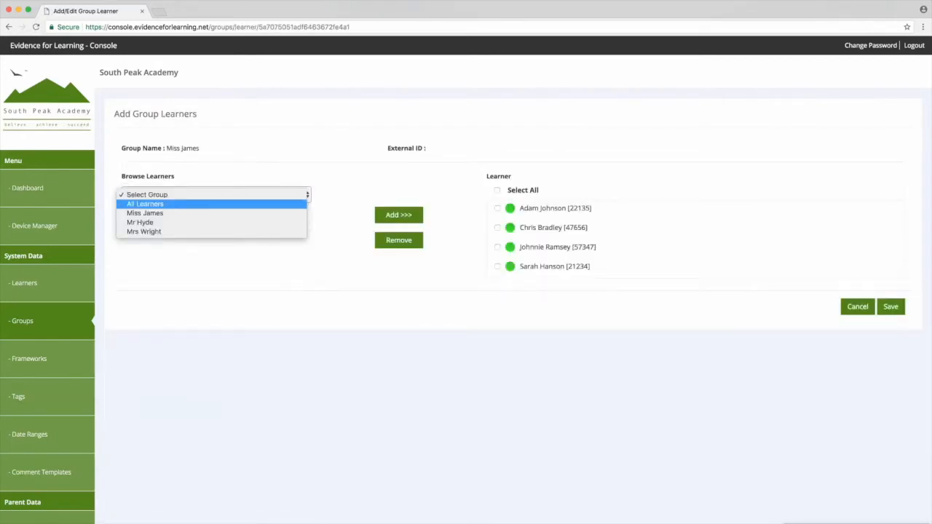
pyautogui.click(144, 204)
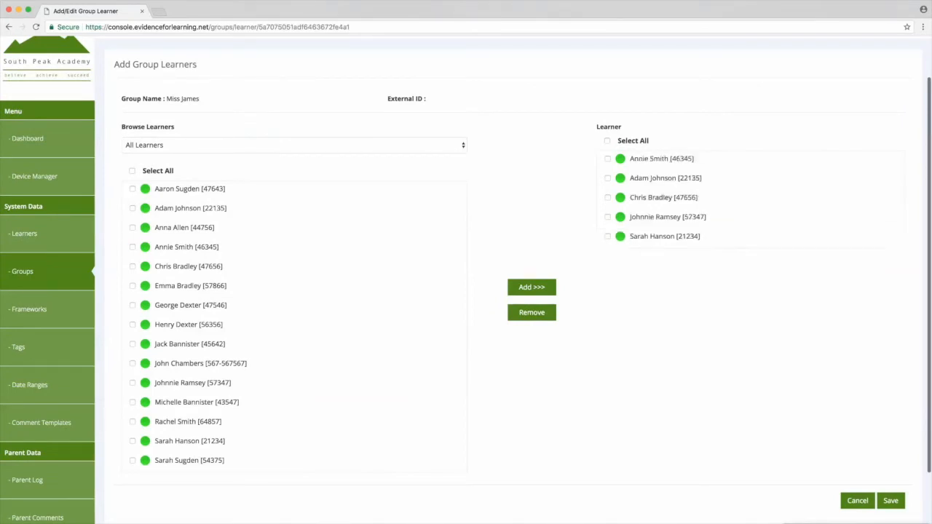
pyautogui.click(607, 158)
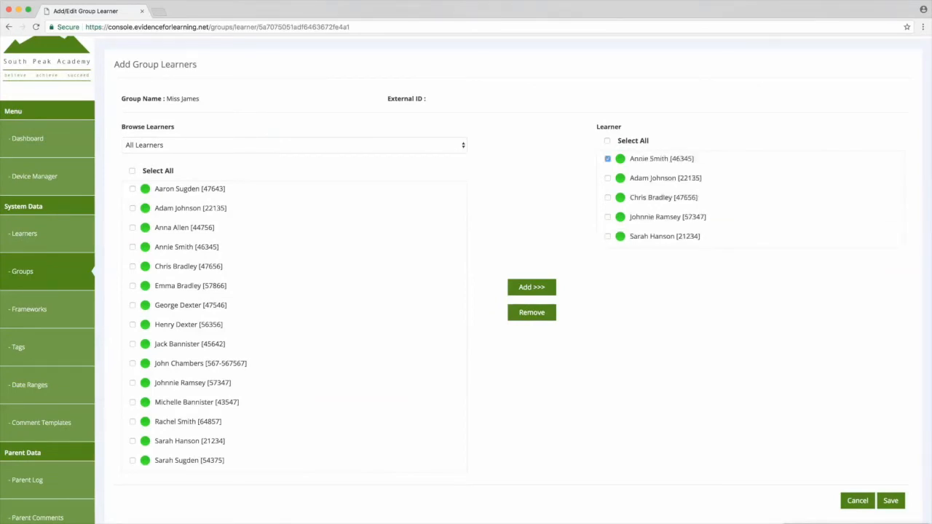
pyautogui.click(531, 312)
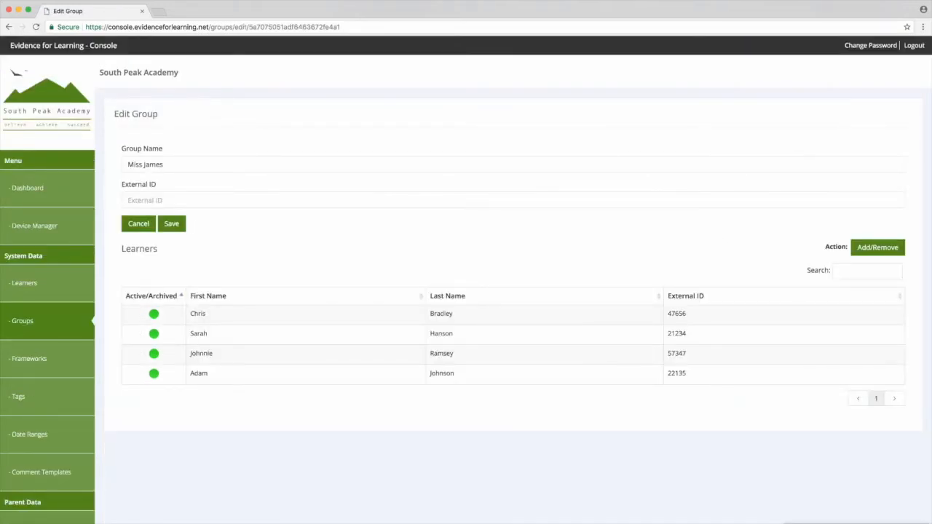
# Open the empty Frameworks list and launch the framework Import dialog
pyautogui.click(29, 358)
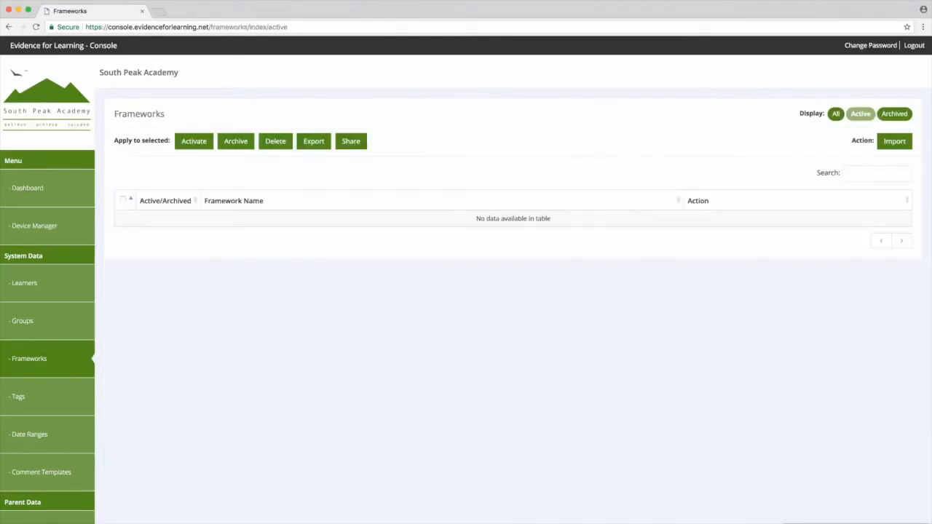
pyautogui.moveTo(894, 140)
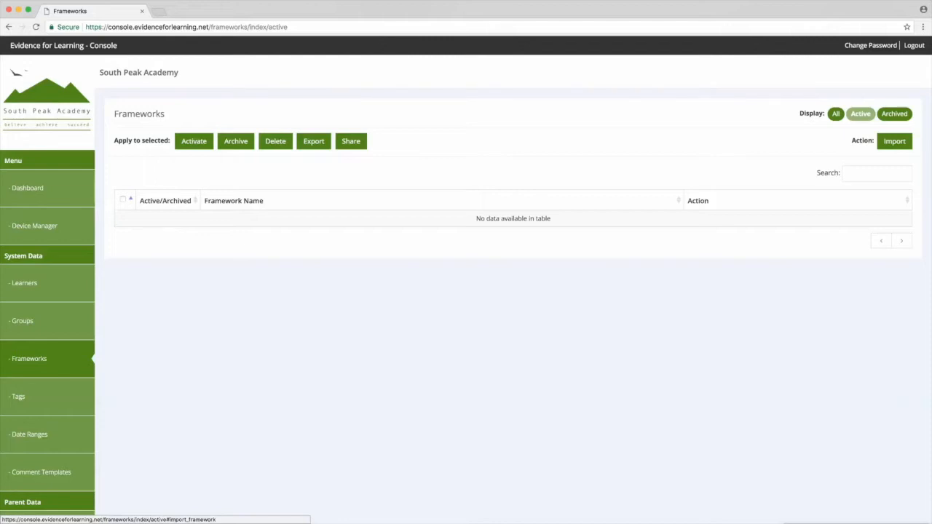
pyautogui.click(894, 140)
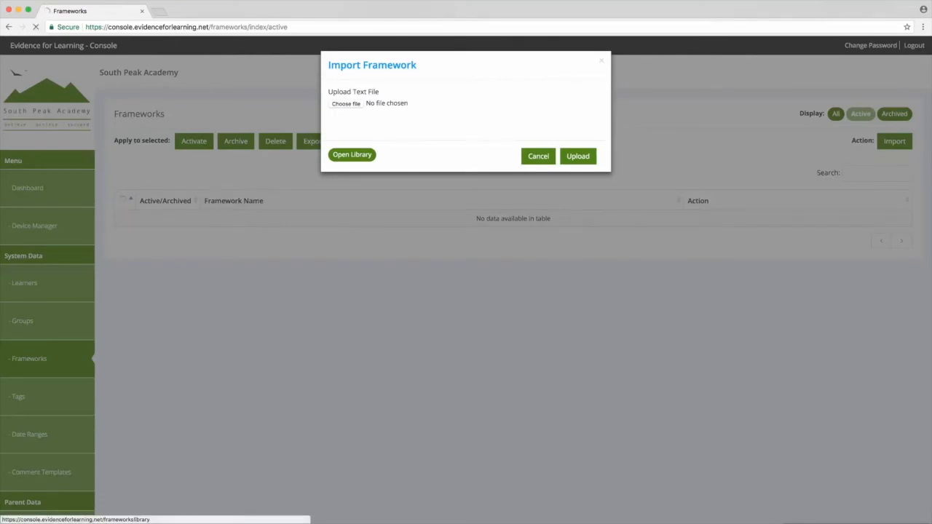
# From the framework library, search and import EYFS, then Routes for Learning
pyautogui.click(352, 154)
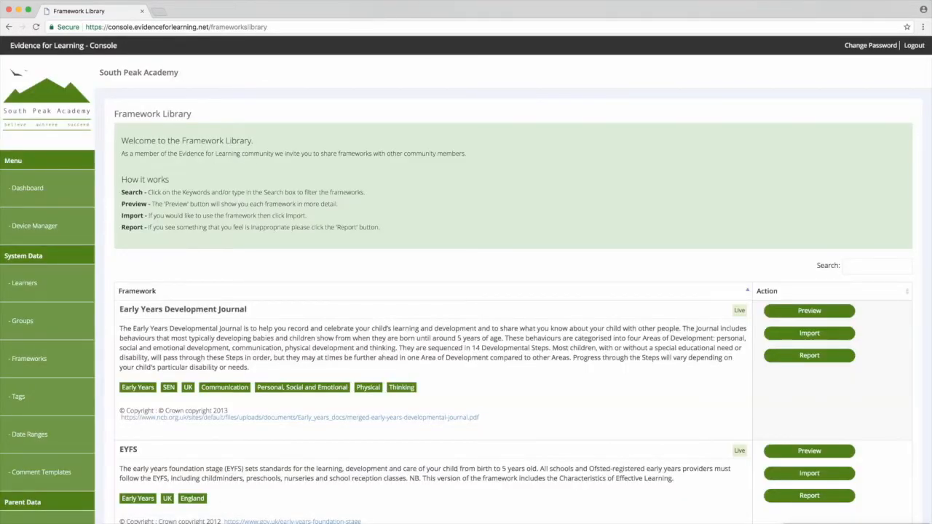
pyautogui.write('E')
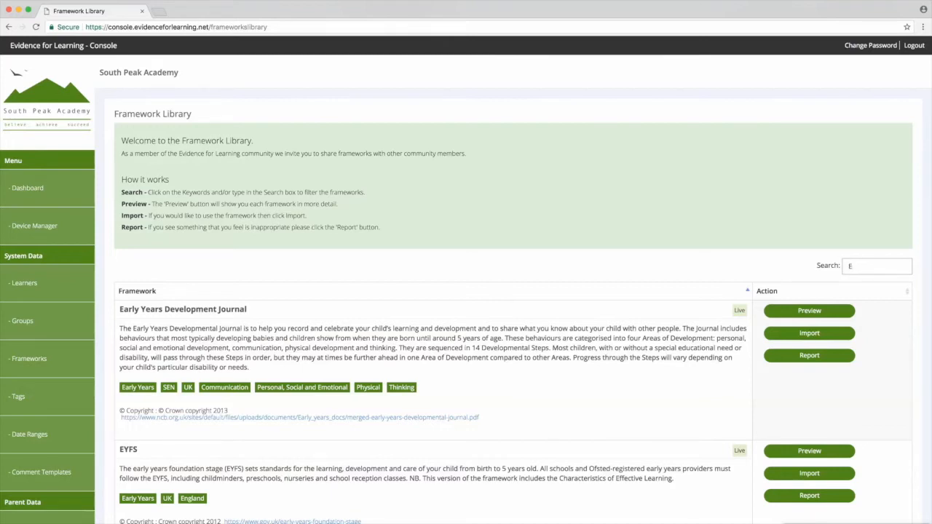
pyautogui.write('YFS')
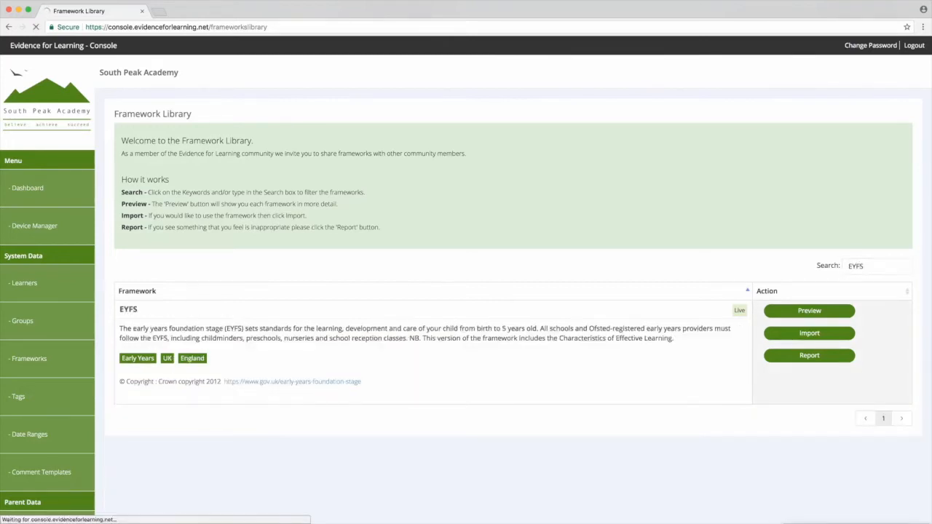
pyautogui.click(809, 332)
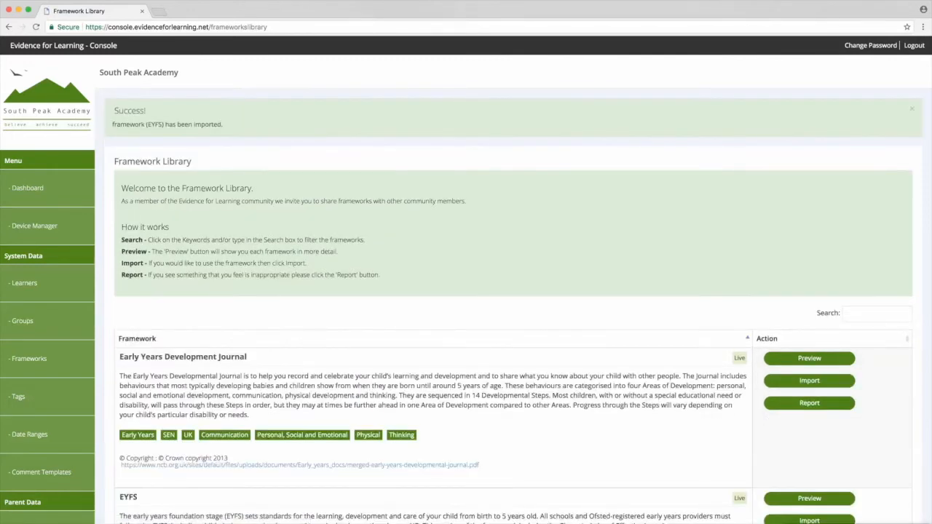
pyautogui.write('Route')
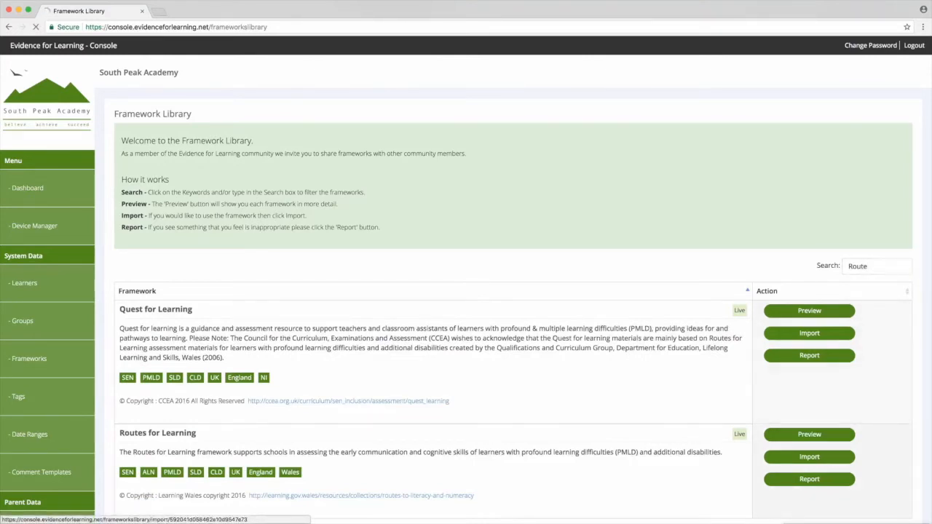
pyautogui.click(808, 457)
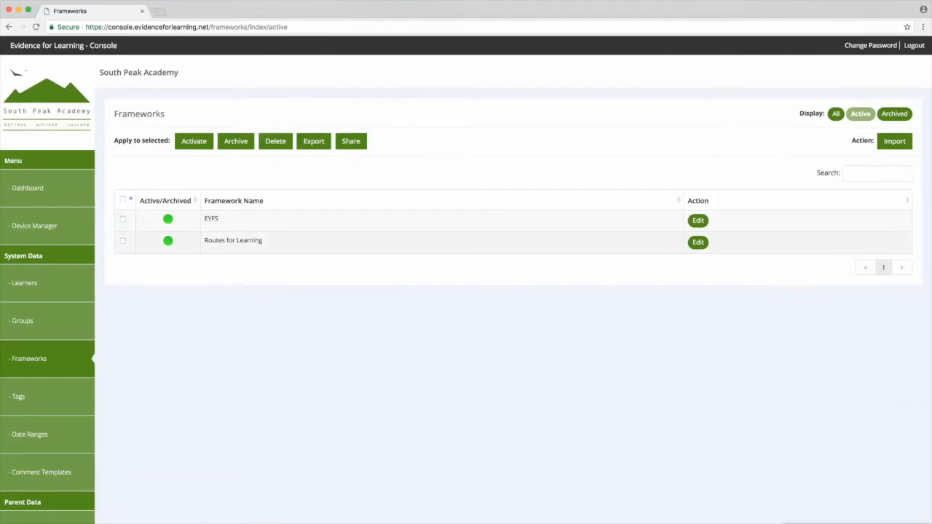
# Start a new framework import and pick Trampolining.txt from Downloads
pyautogui.click(696, 220)
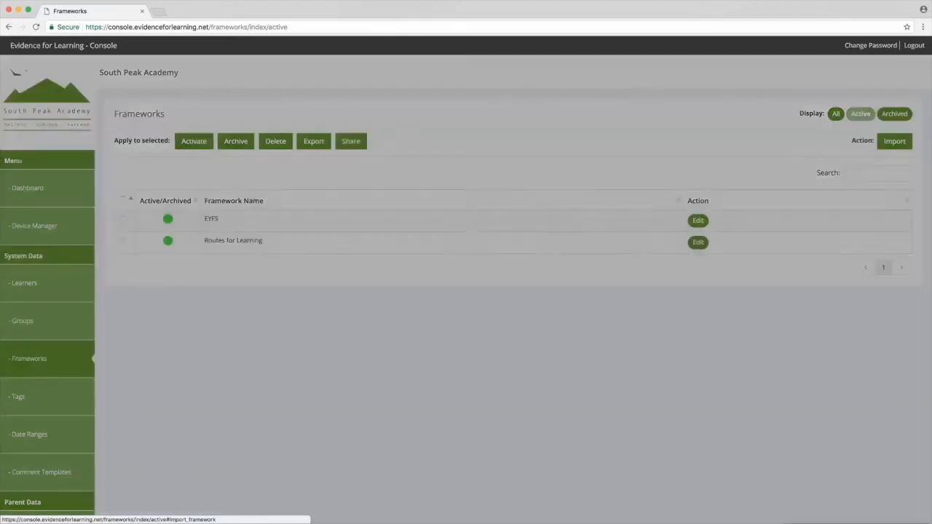
pyautogui.click(893, 140)
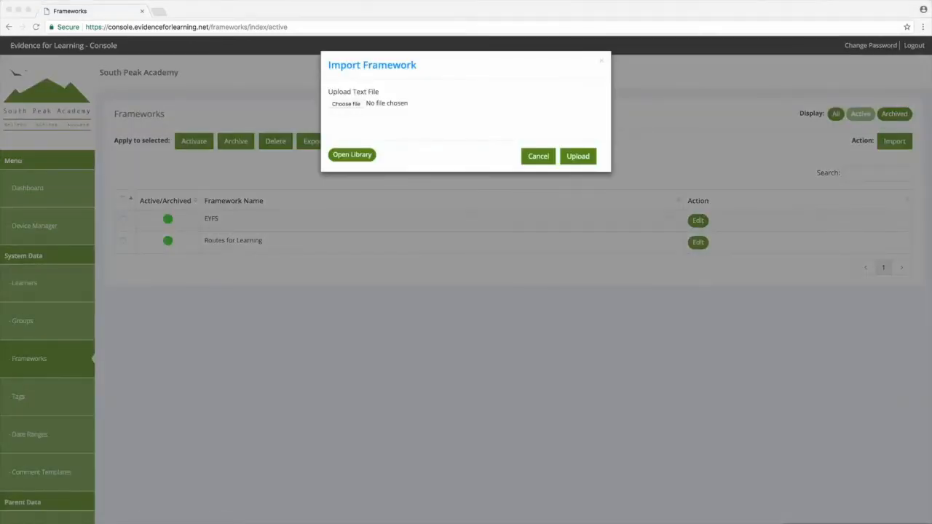
pyautogui.click(346, 102)
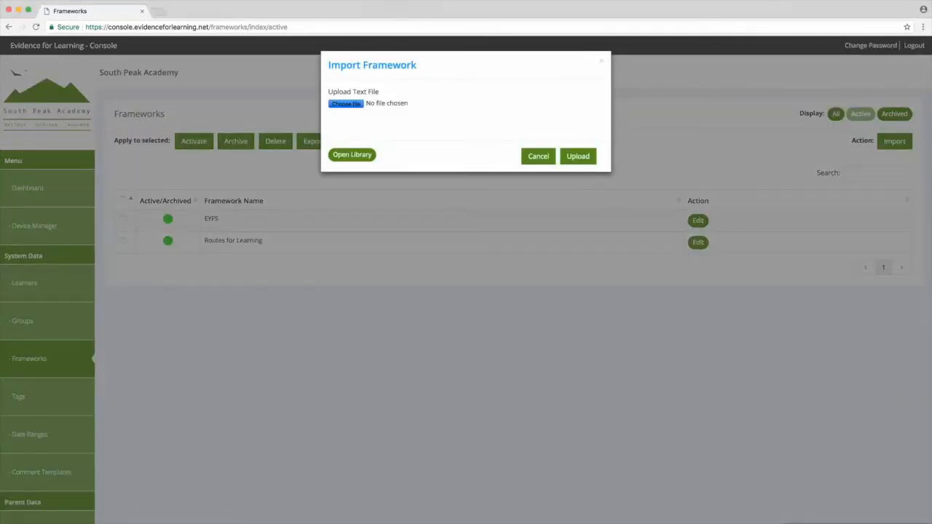
pyautogui.click(346, 102)
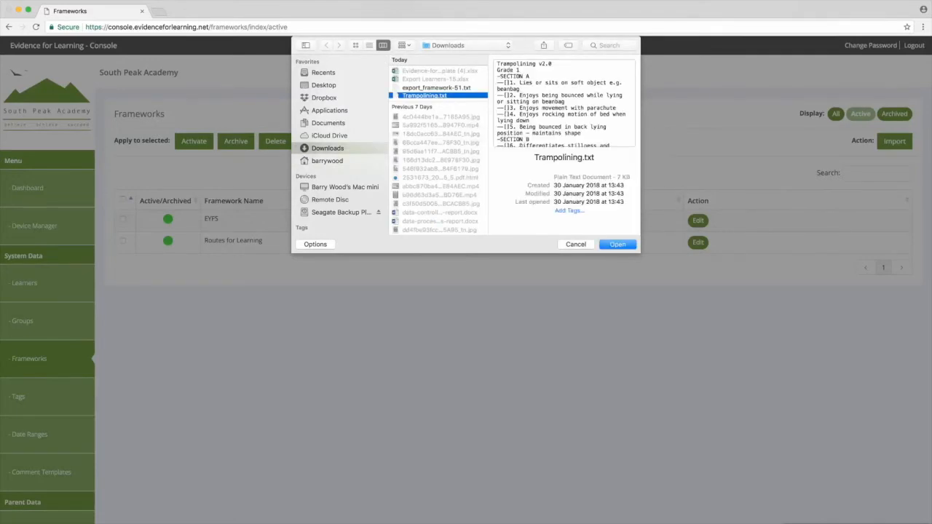
pyautogui.click(617, 244)
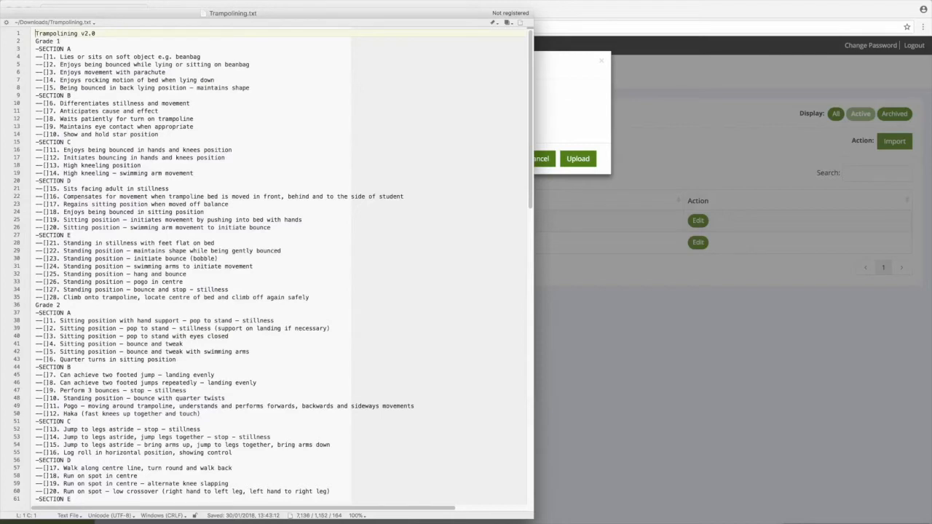
# Review Trampolining.txt from SECTION A down through its later grades in the editor
pyautogui.click(69, 49)
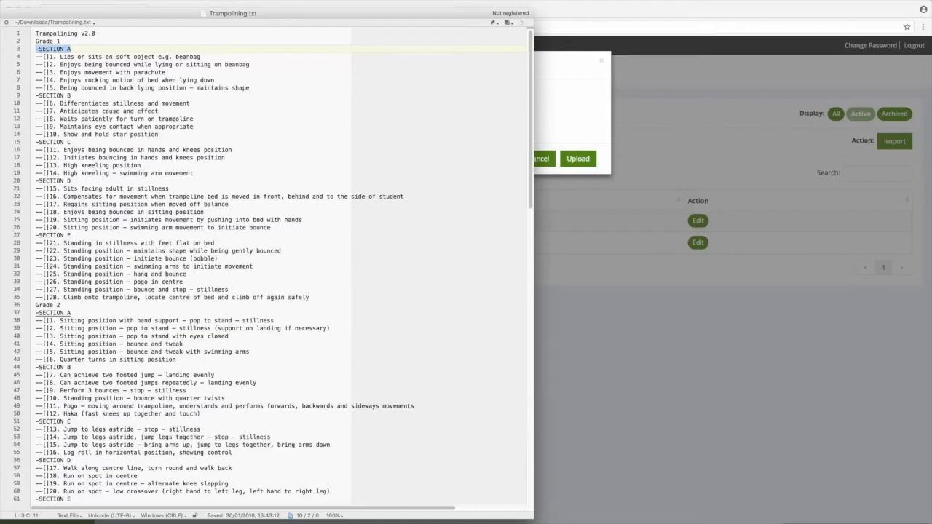
pyautogui.click(73, 56)
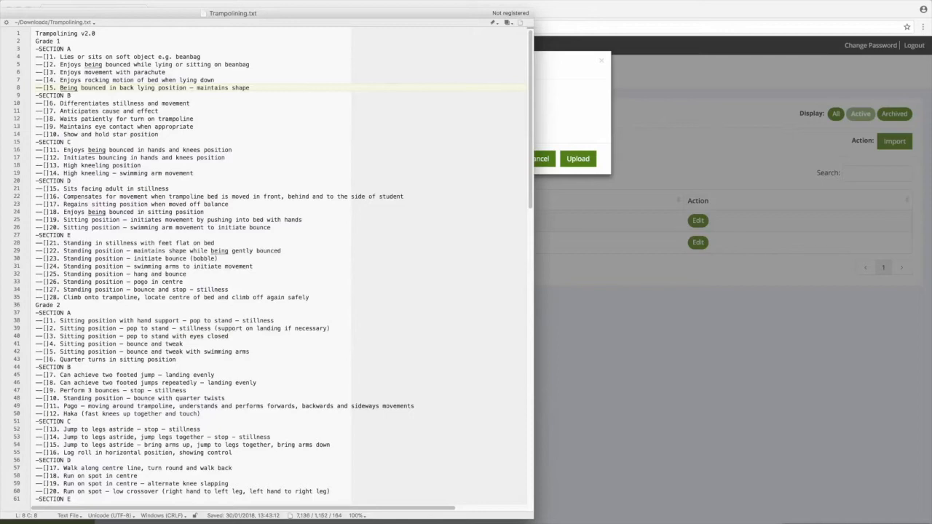
pyautogui.scroll(-3)
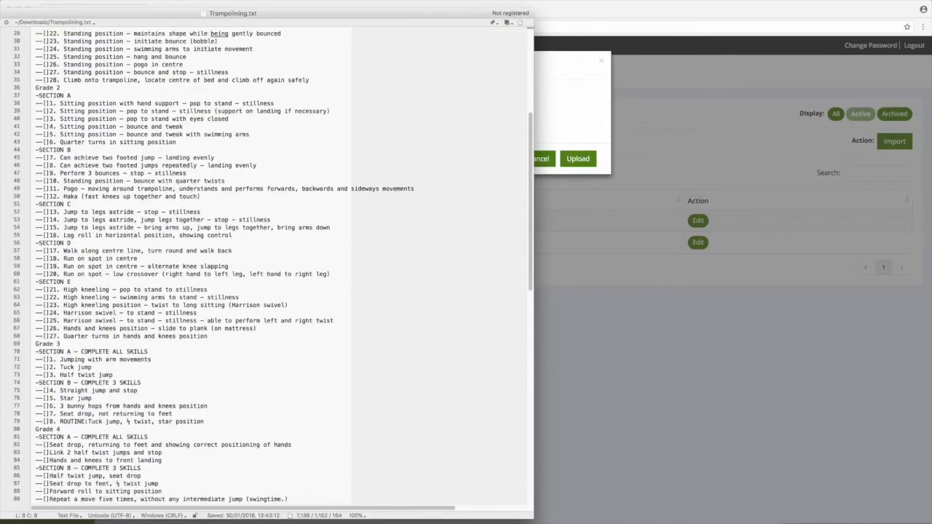
pyautogui.scroll(-3)
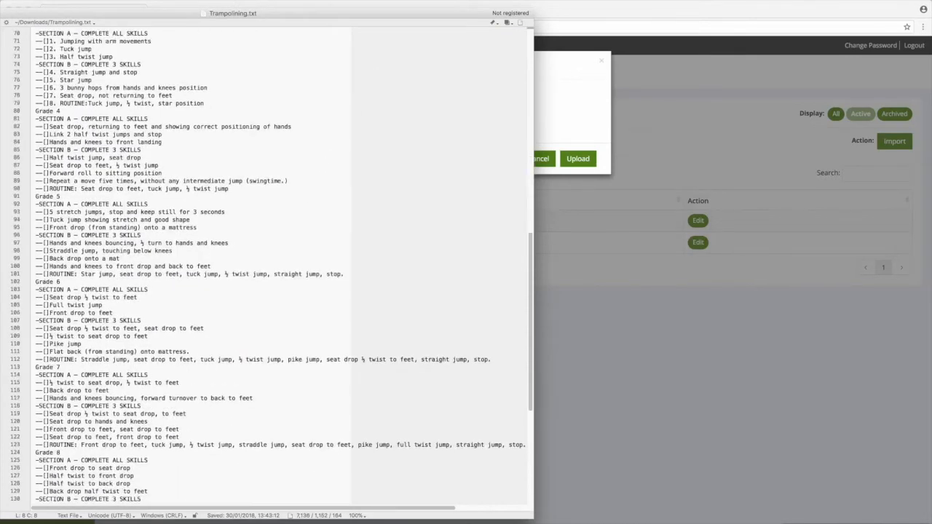
pyautogui.scroll(-3)
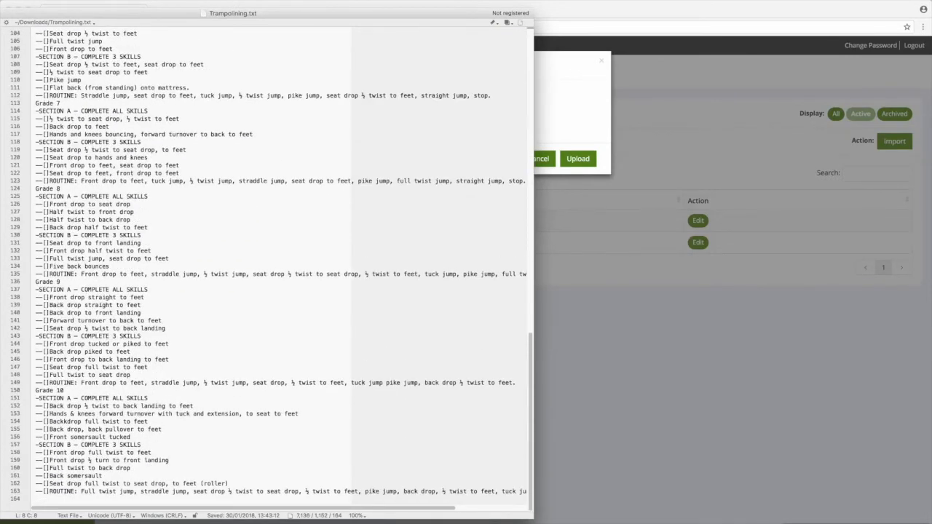
pyautogui.doubleClick(46, 281)
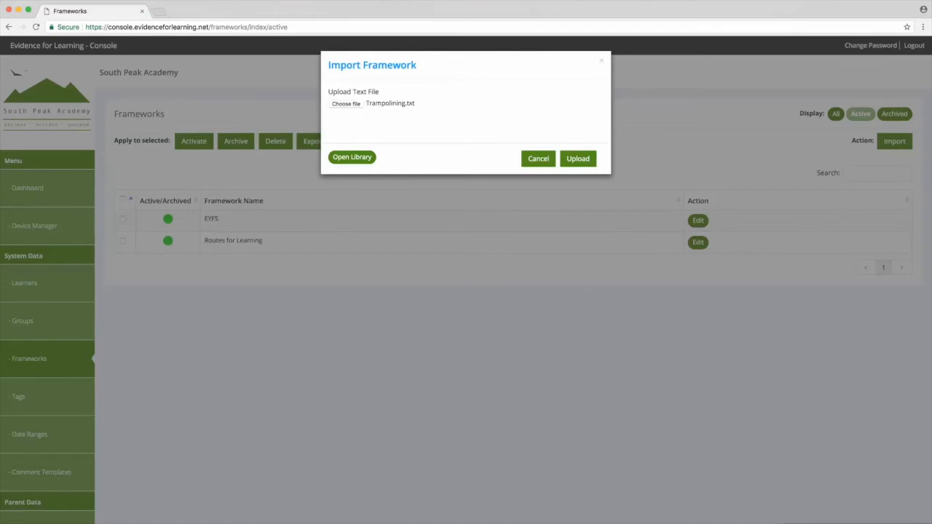
# Import the Trampolining v2.0 framework, review its items, then view the empty Tags list
pyautogui.click(577, 158)
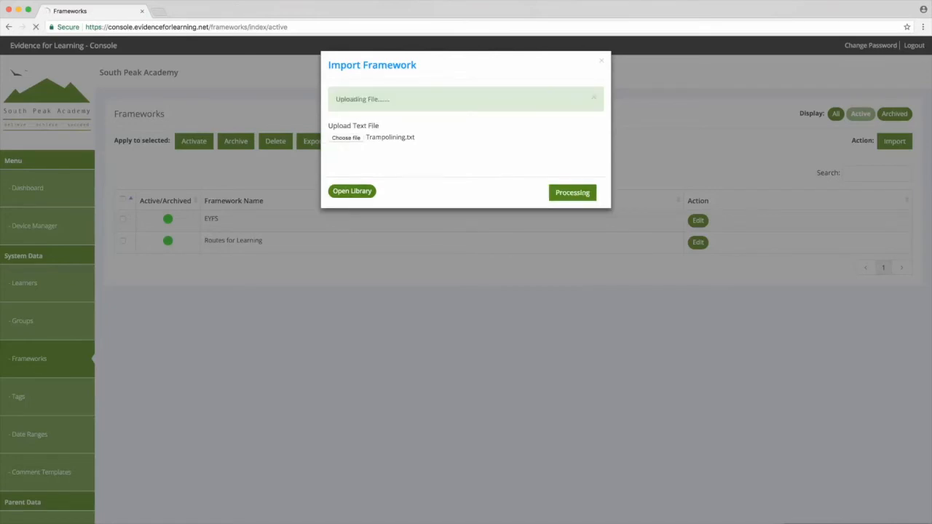
pyautogui.click(572, 193)
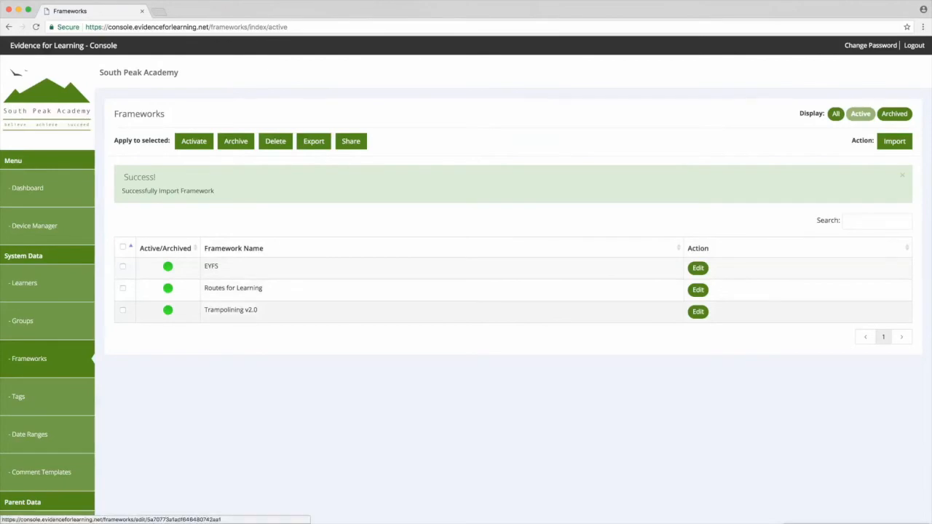
pyautogui.click(697, 312)
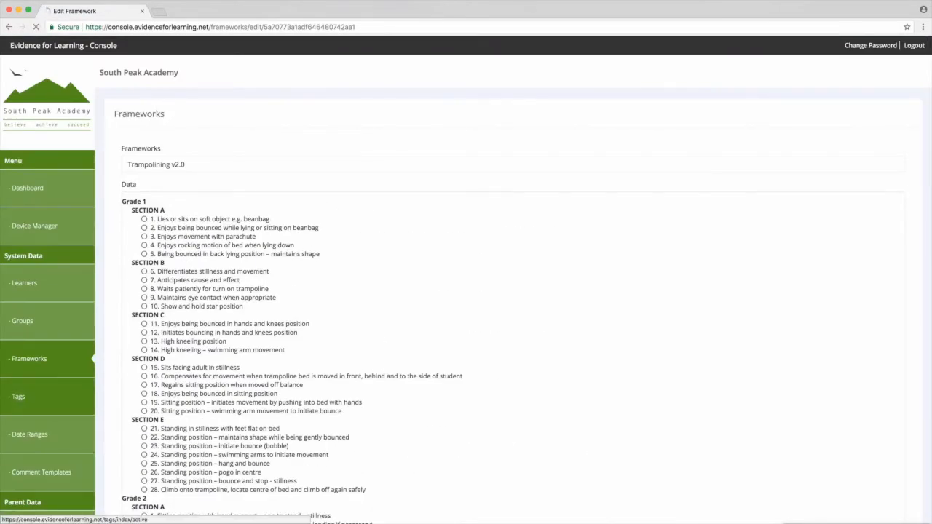
pyautogui.click(18, 396)
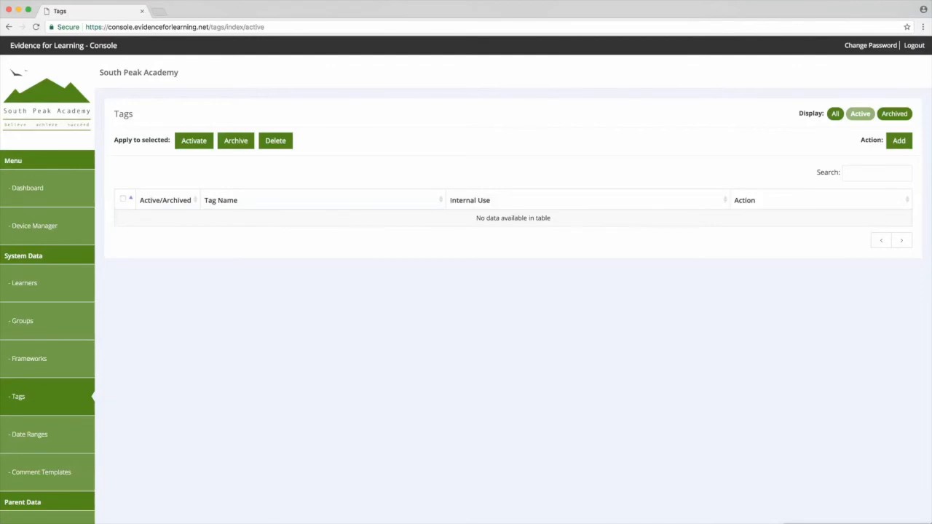
# Add the tags Support: CAA (Co-active Adult-led), Support: CAC (Co-active Child-led) and Engagement: Anticipation
pyautogui.click(898, 140)
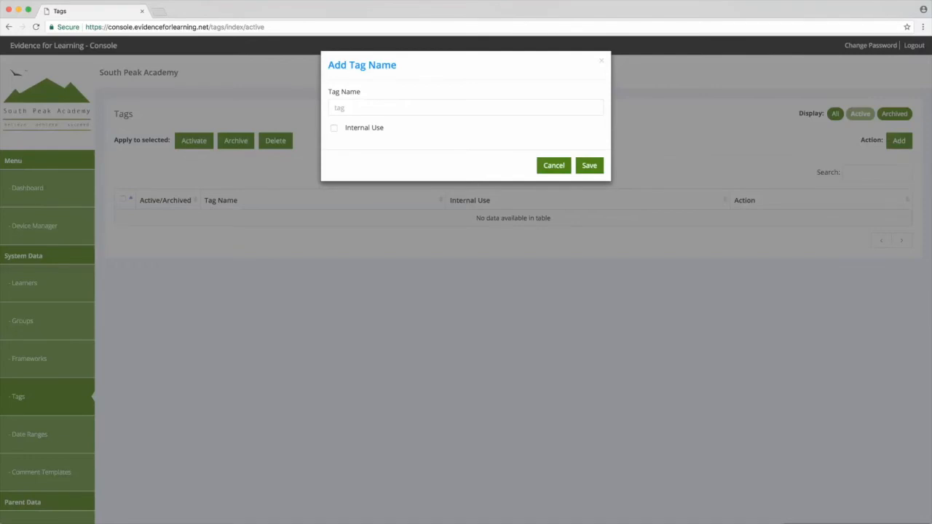
pyautogui.write('Support: CAA (Co-active Adult-led)')
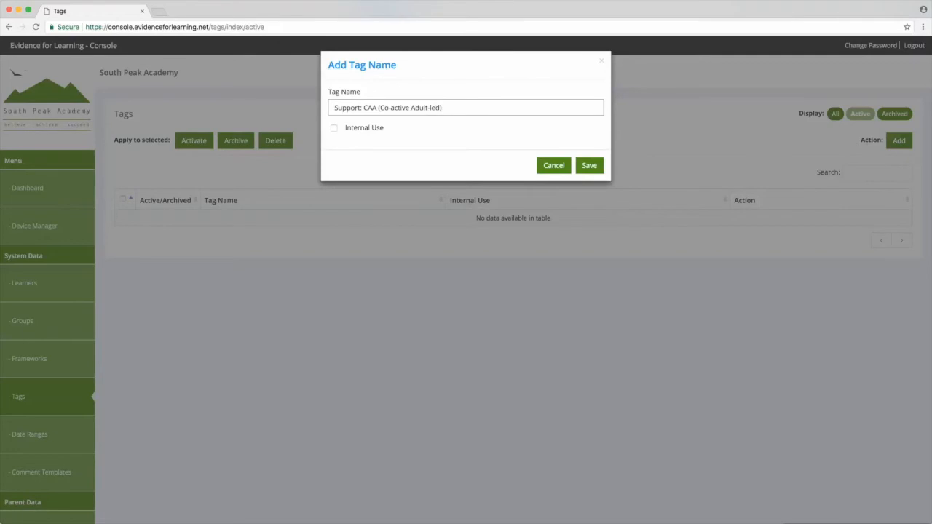
pyautogui.click(589, 166)
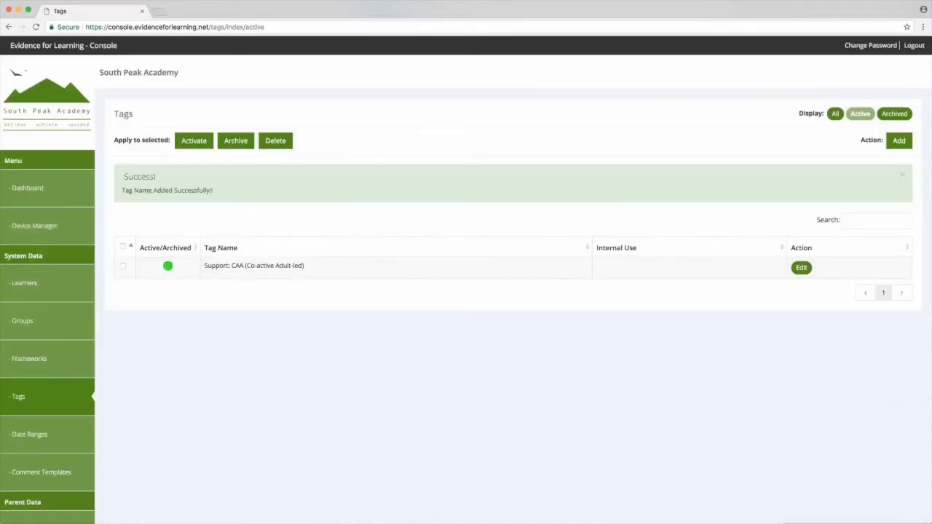
pyautogui.click(899, 140)
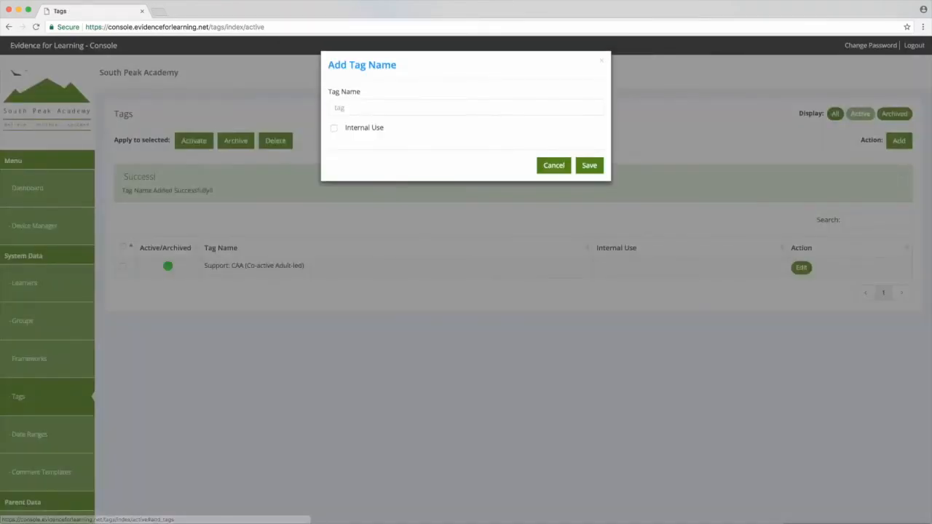
pyautogui.write('Support: CAC (Co-active Child-led)')
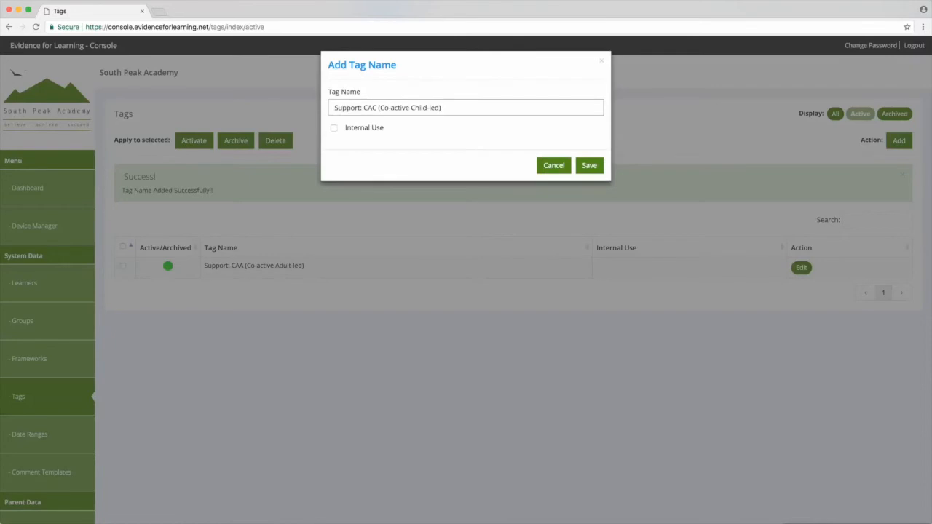
pyautogui.click(589, 165)
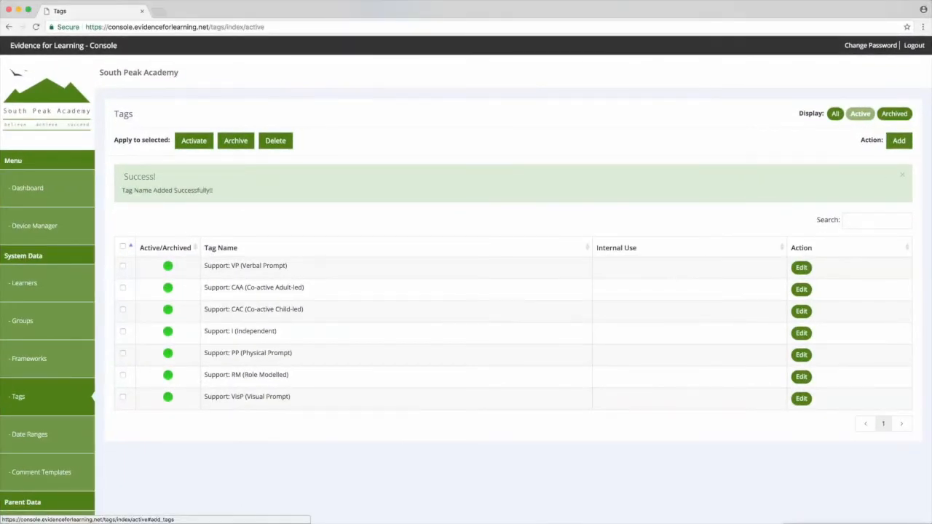
pyautogui.write('Engagement: Anticipation')
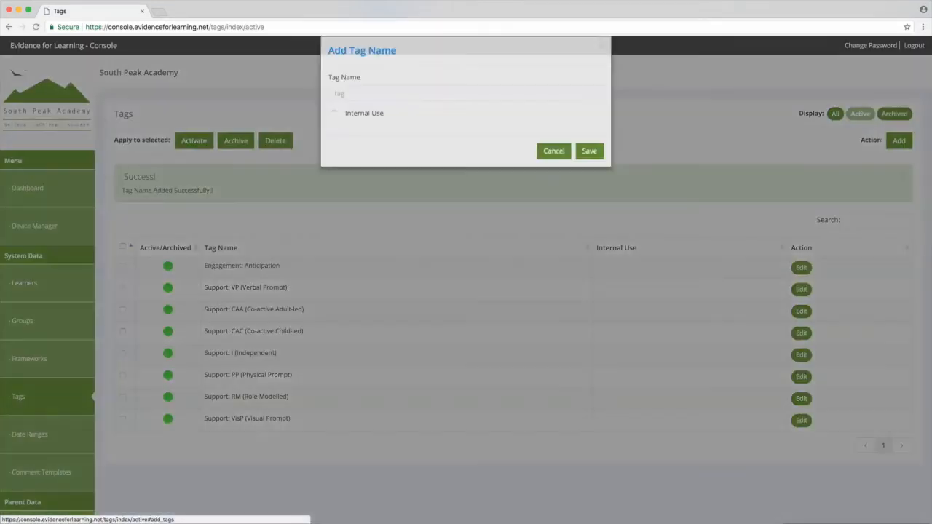
# Add the tags Engagement: Curiosity, Engagement: Discovery and Domain: Cognition and Learning
pyautogui.write('Engagement: Curiosity')
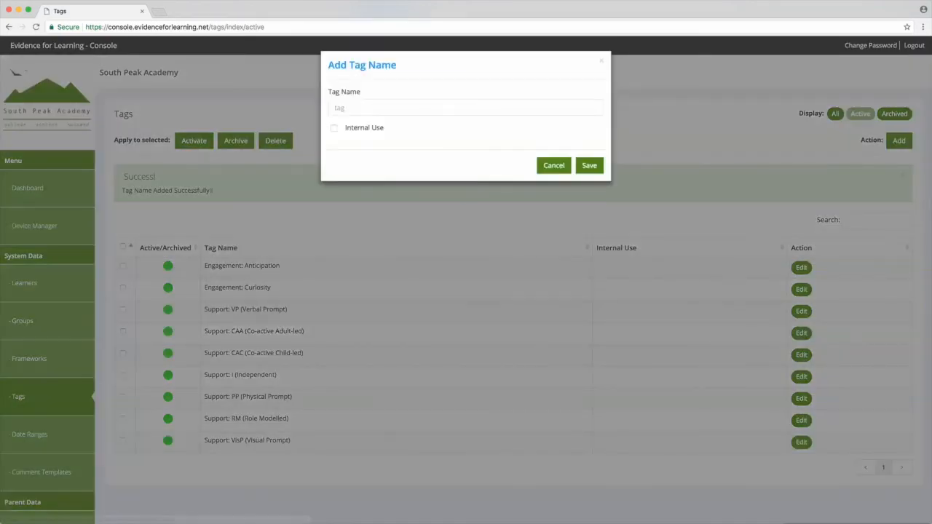
pyautogui.write('Engagement: Discovery')
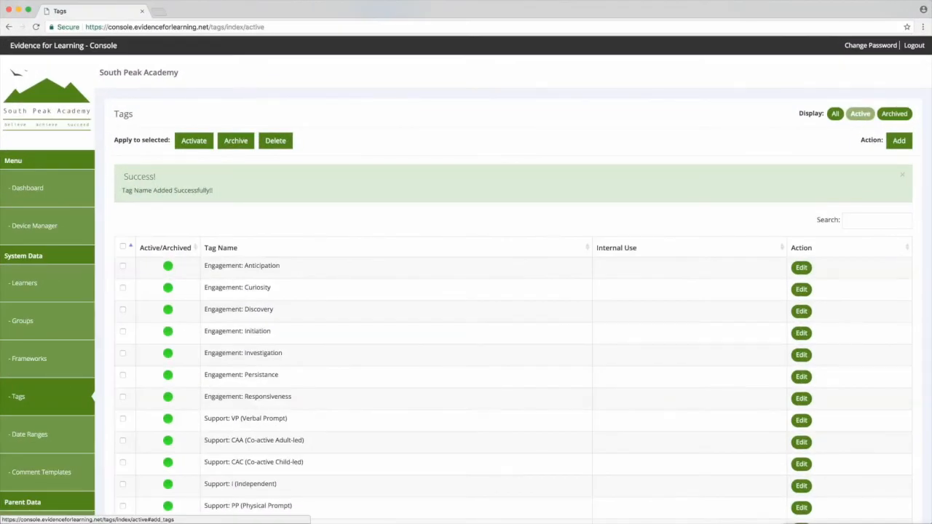
pyautogui.write('Domain: Cognition and Learning')
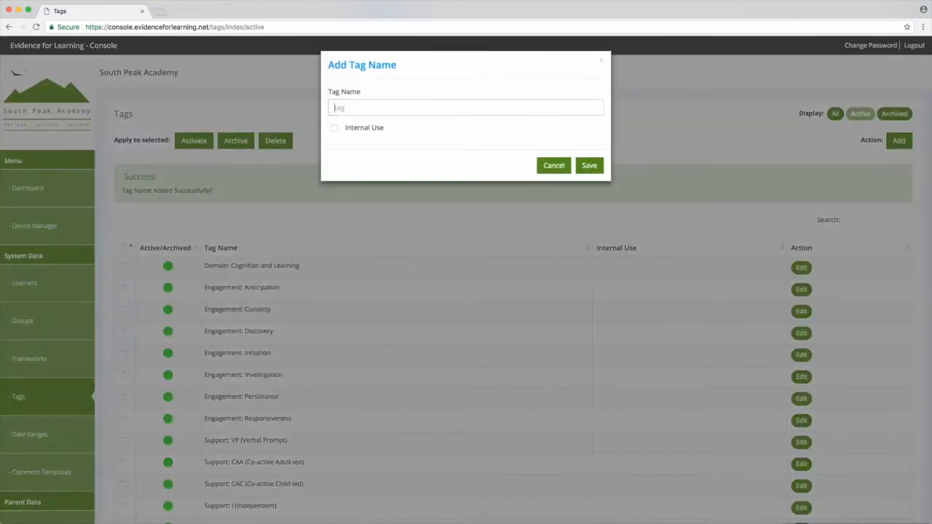
# Add the tags Domain: Communication and Interaction, Domain: Physical Development and Sensory, and Resource: Numicon
pyautogui.write('Domain: Communication and Interaction')
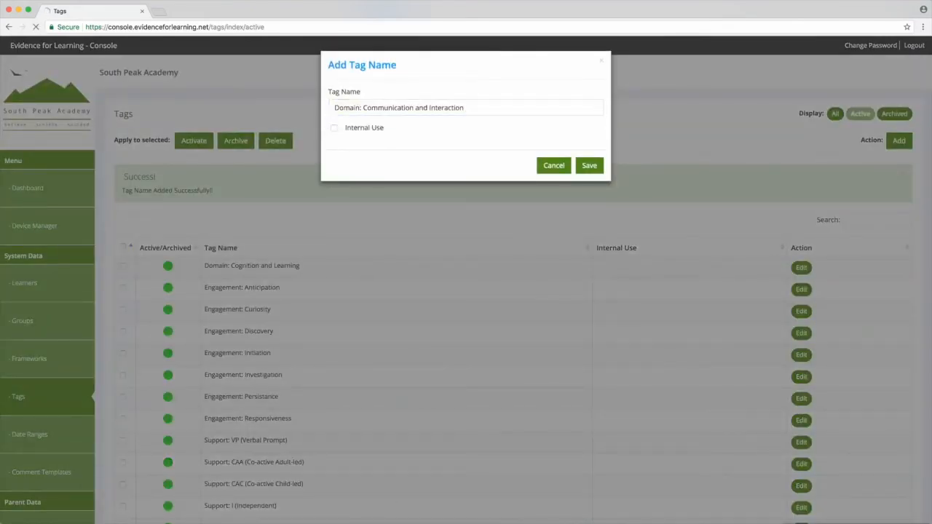
pyautogui.write('Domain: Physical Development and Sensory')
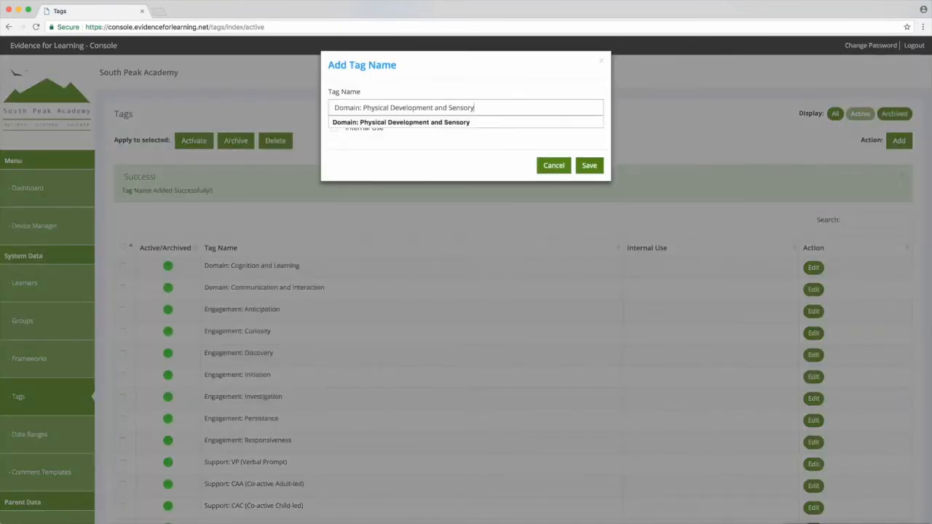
pyautogui.click(589, 165)
pyautogui.write('Re')
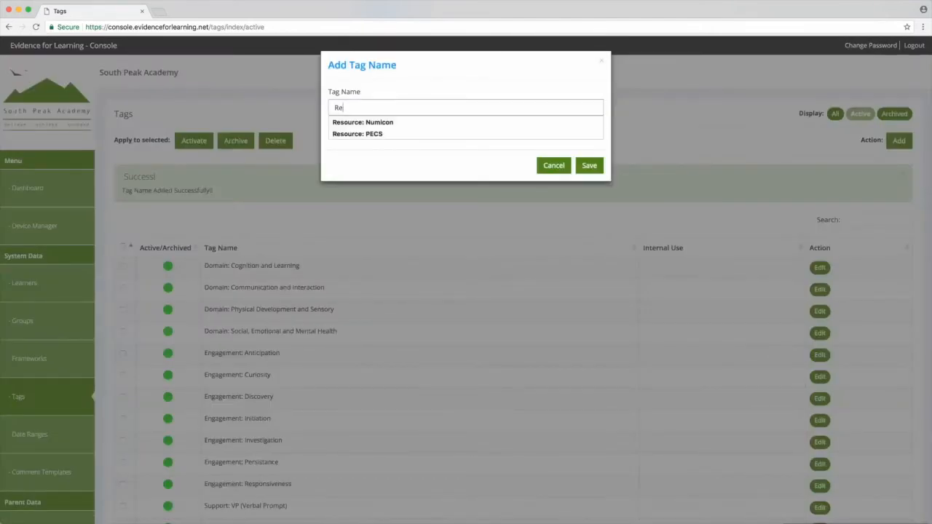
pyautogui.click(363, 122)
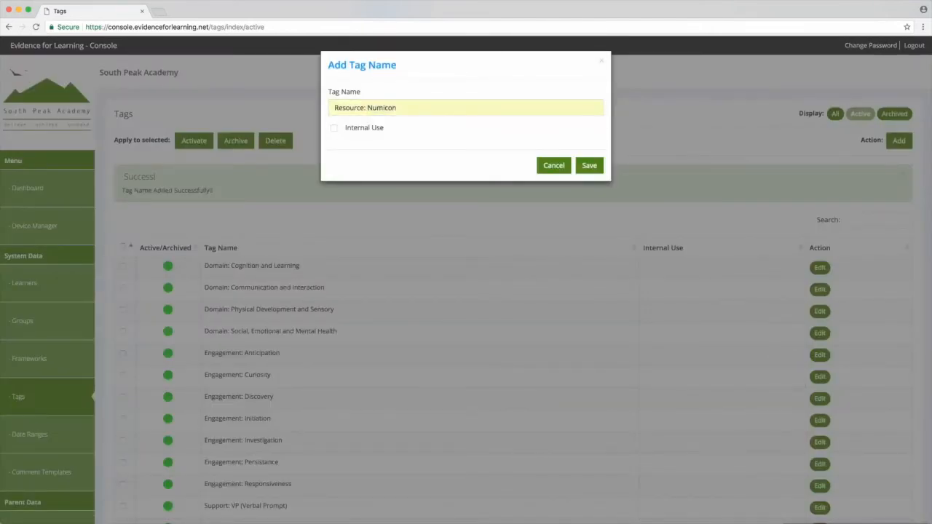
pyautogui.click(589, 165)
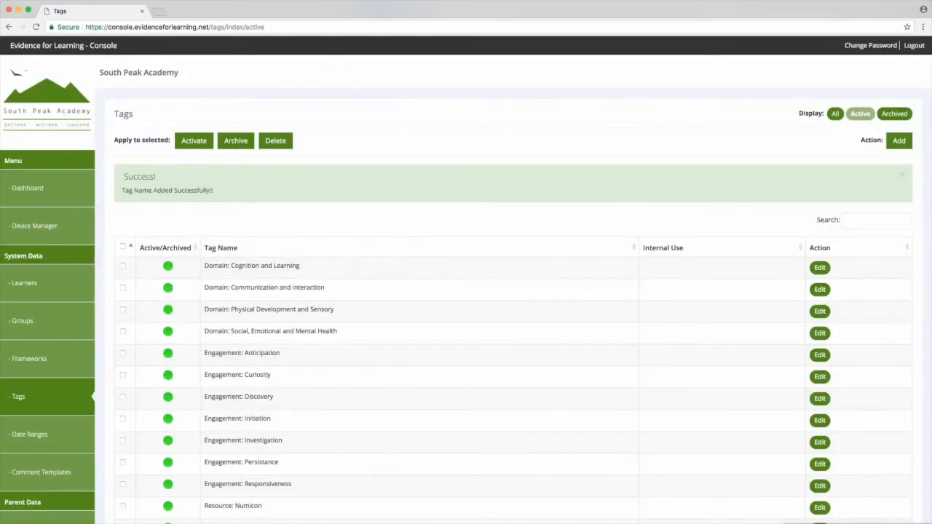
# Add the New Sign tag and scroll down to check the tags list
pyautogui.click(898, 140)
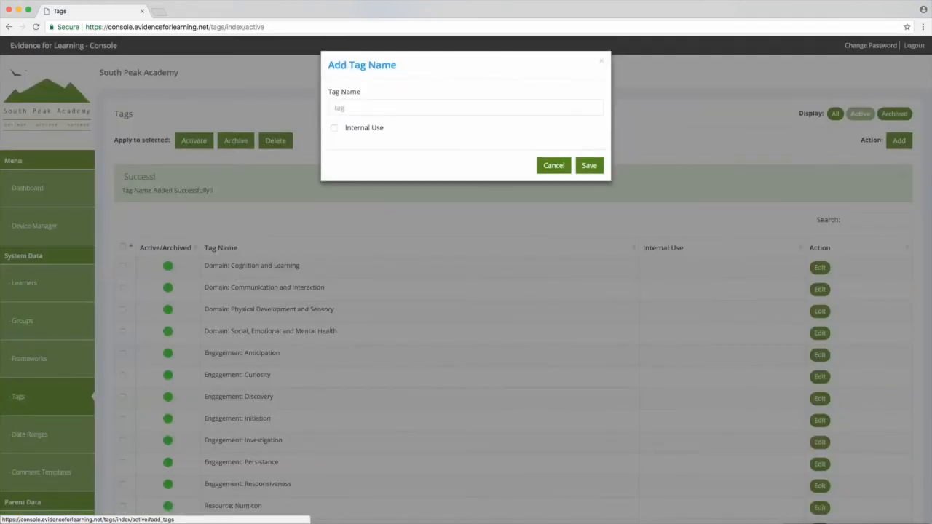
pyautogui.write('New')
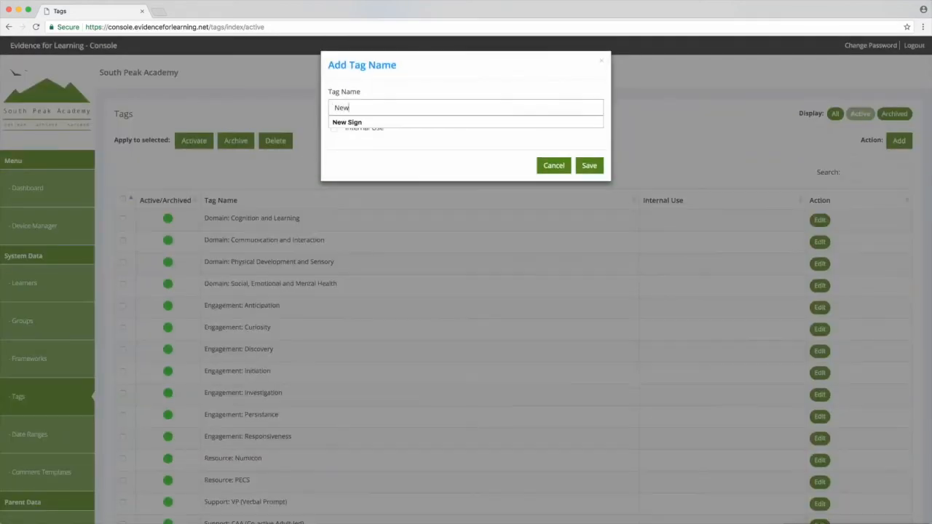
pyautogui.write('Sign')
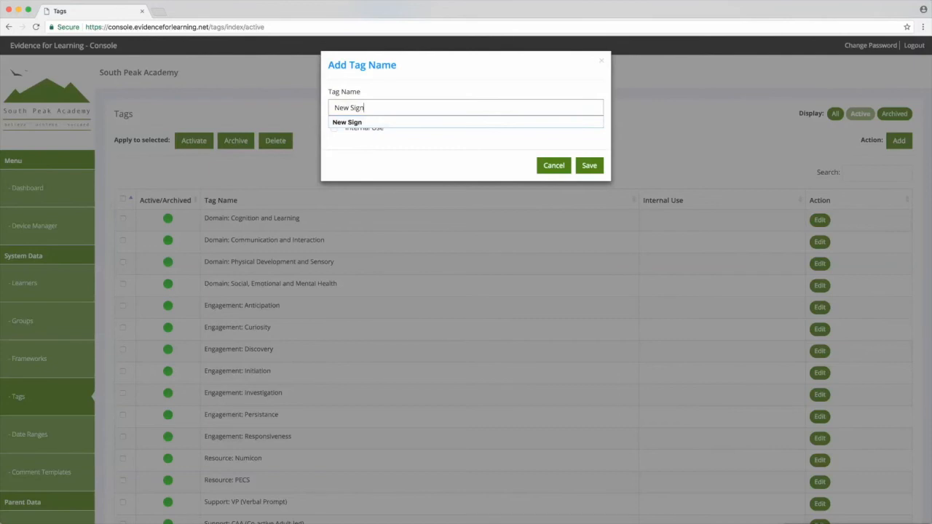
pyautogui.click(589, 166)
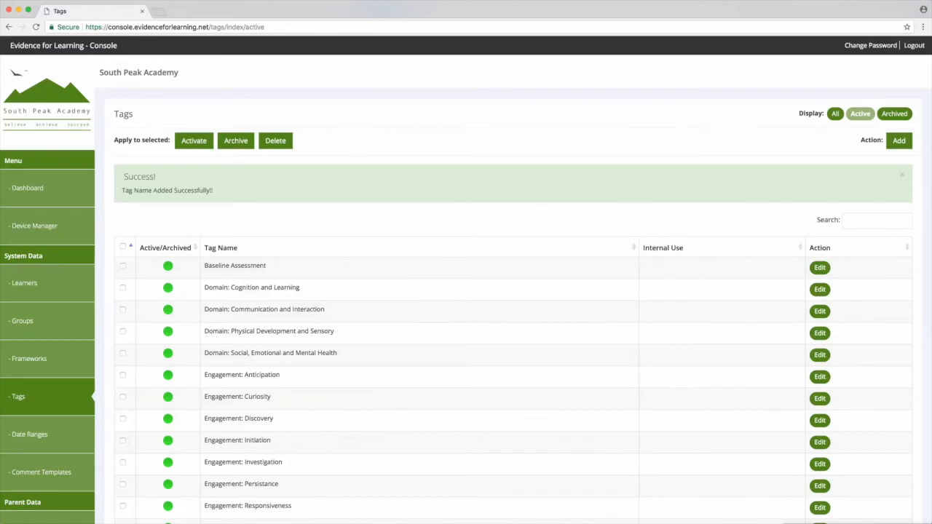
pyautogui.scroll(-3)
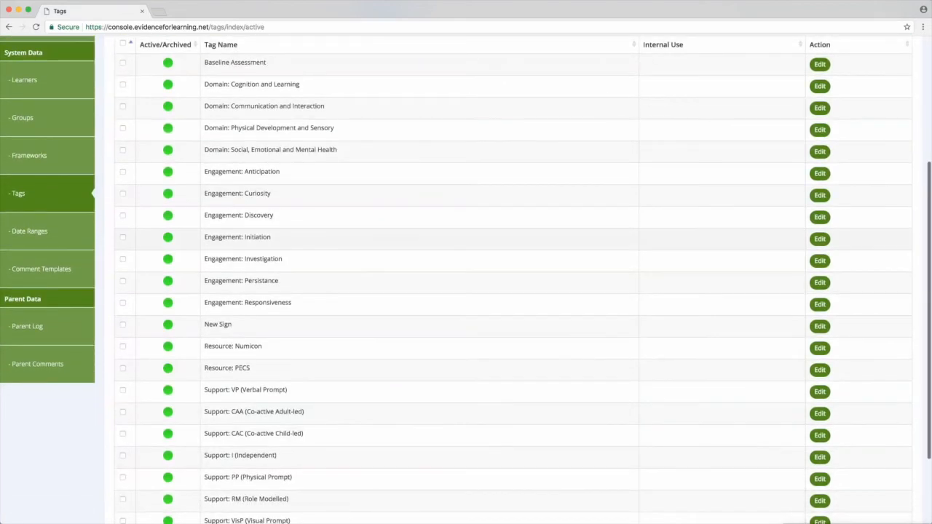
pyautogui.scroll(-3)
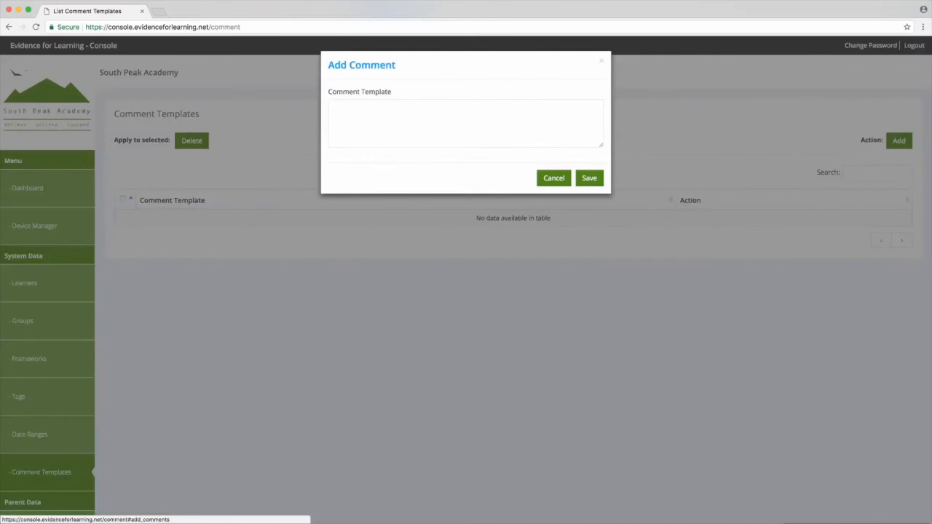
# Save a comment template with Observation, Intervention Strategy, Next Steps and Observed by headings, then view Date Ranges
pyautogui.click(465, 123)
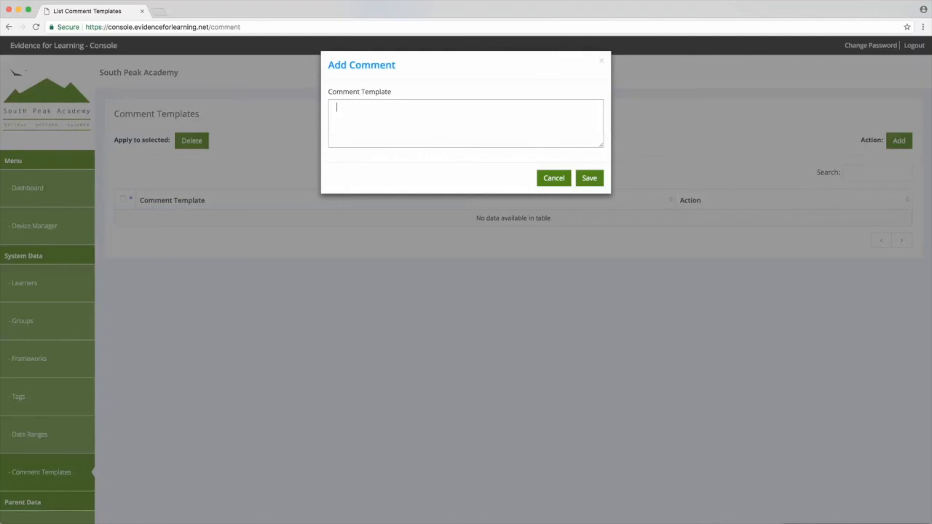
pyautogui.write('Observation:')
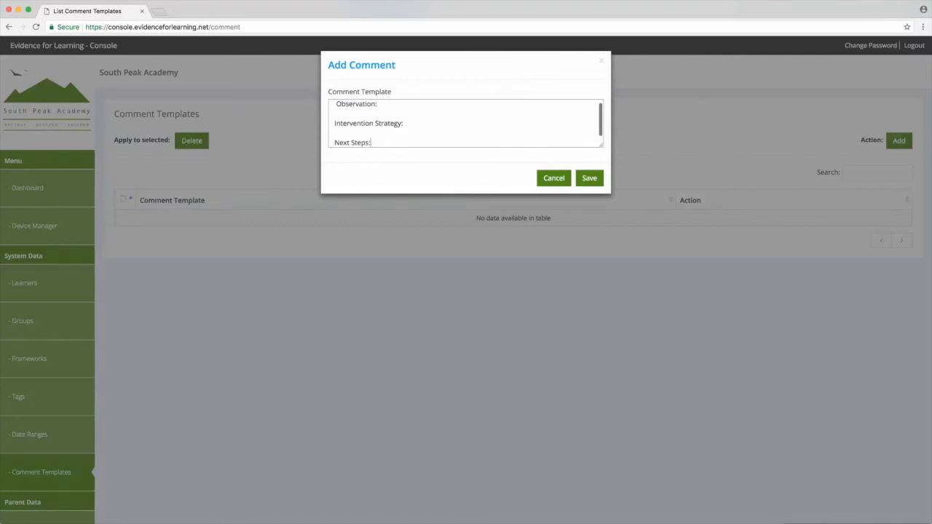
pyautogui.write('Observed by:')
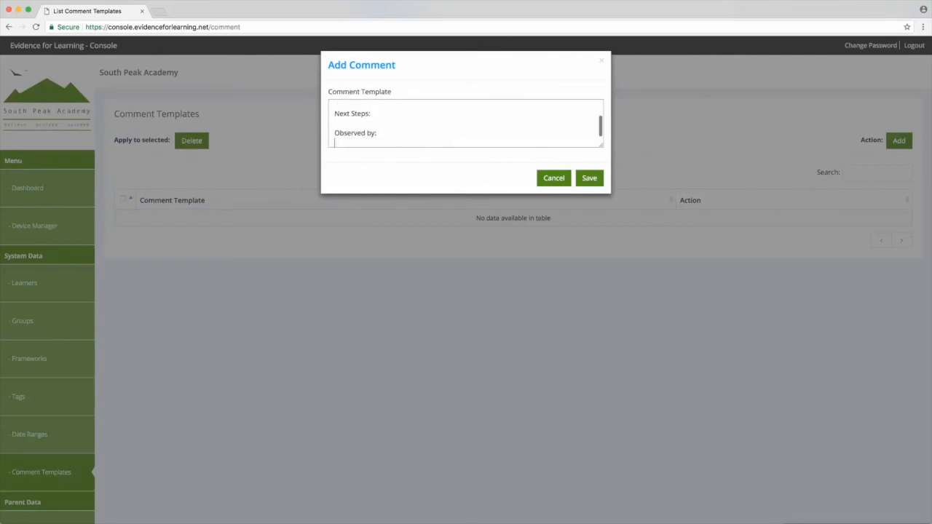
pyautogui.click(589, 177)
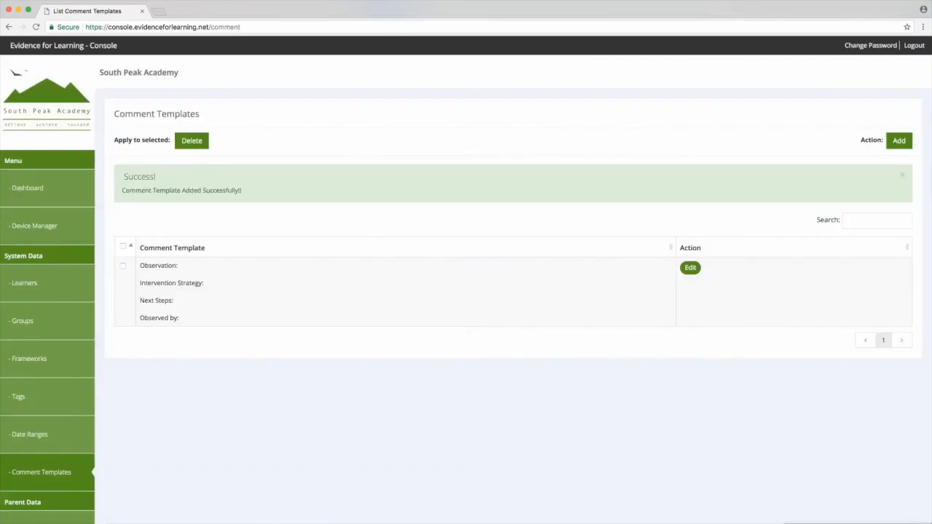
pyautogui.click(29, 434)
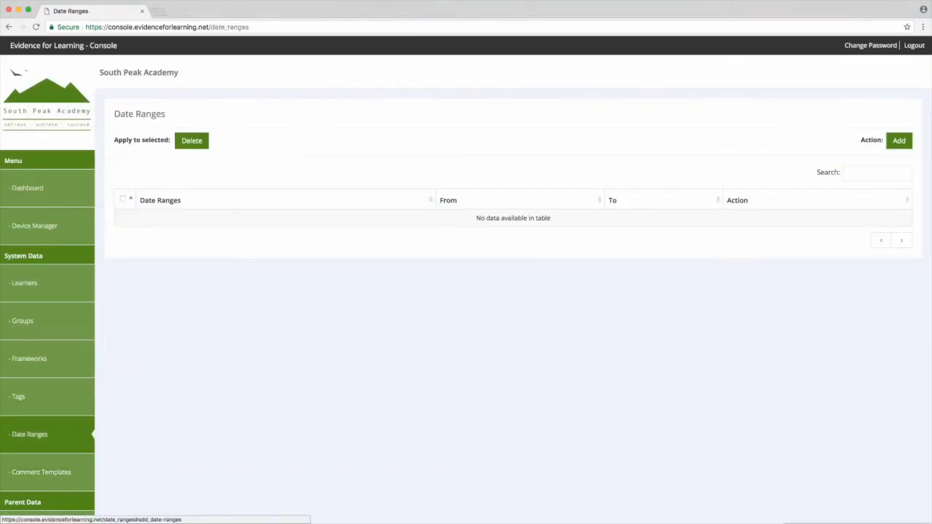
# Add the Spring Term date range, 08/01/2018 to 29/03/2018
pyautogui.click(898, 140)
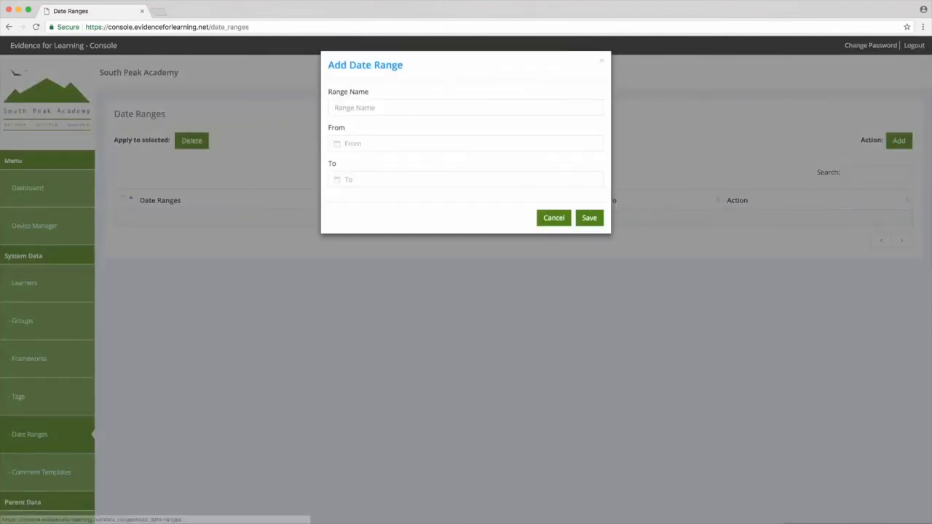
pyautogui.click(465, 107)
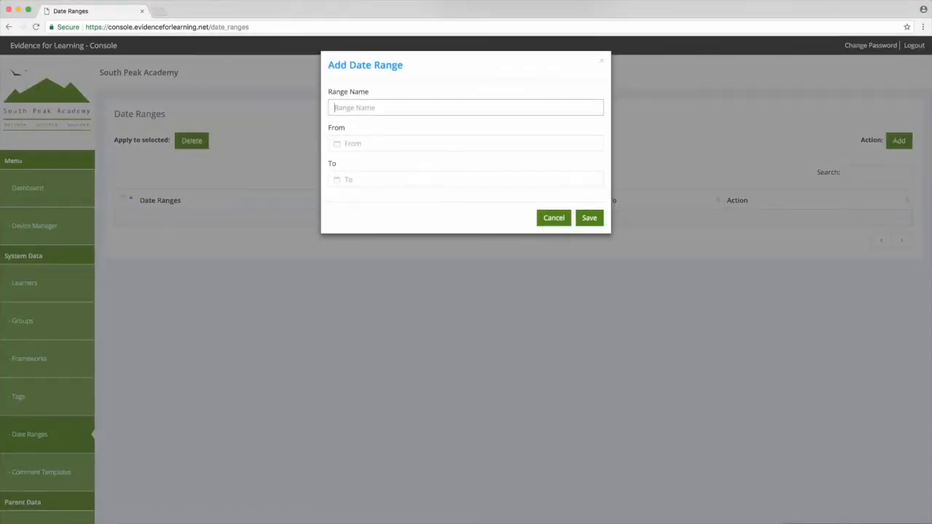
pyautogui.write('Spring Term')
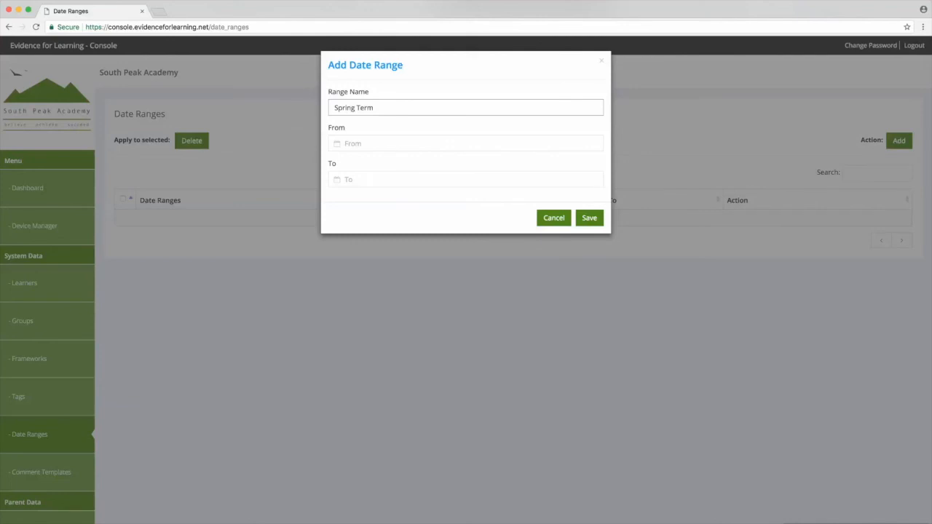
pyautogui.click(588, 217)
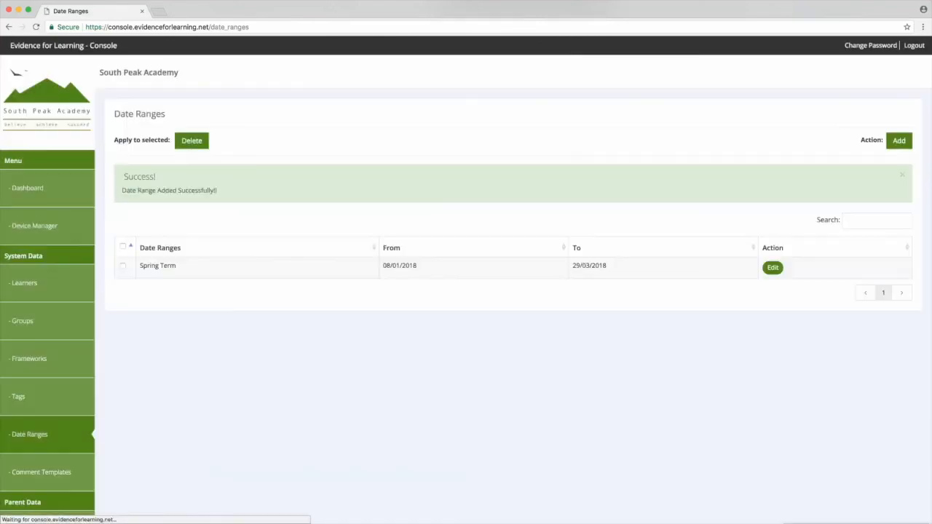
# Add Summer Term (16/04/2018–24/07/2018) and open Spring Term for editing
pyautogui.click(466, 179)
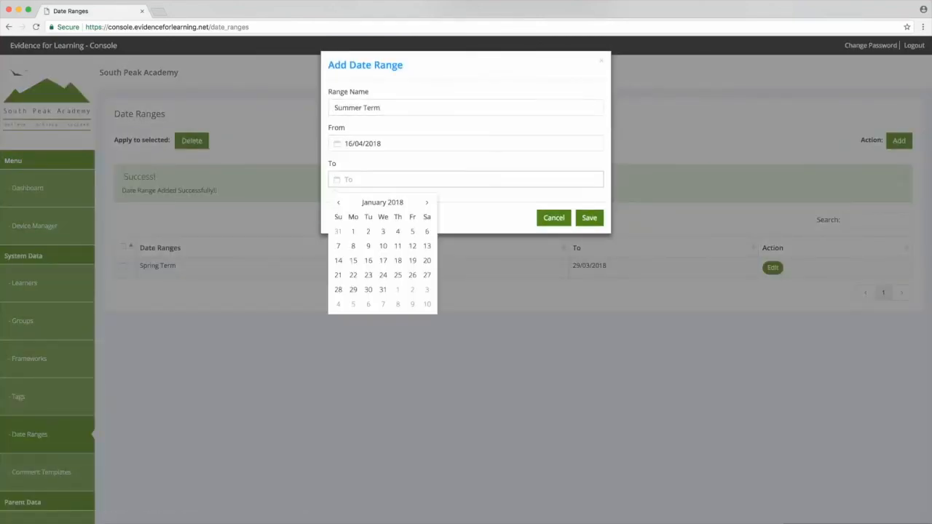
pyautogui.click(427, 201)
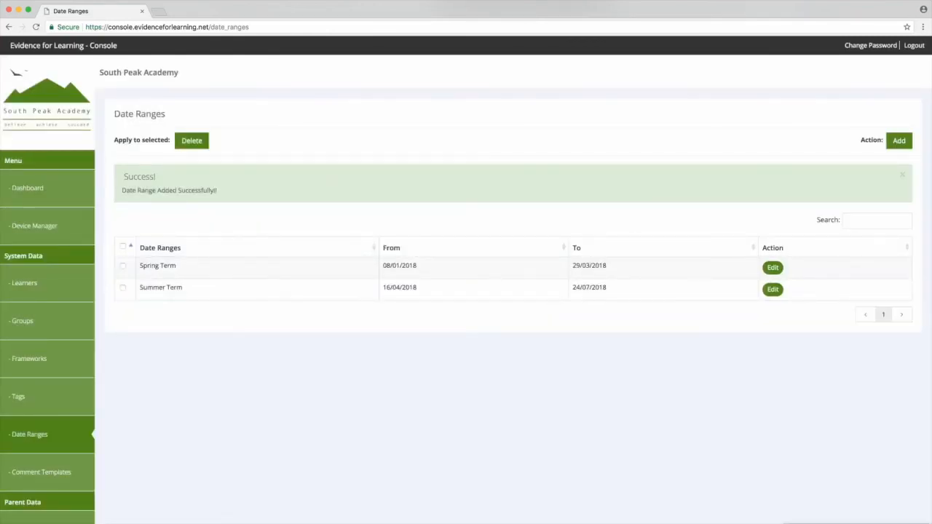
pyautogui.click(771, 267)
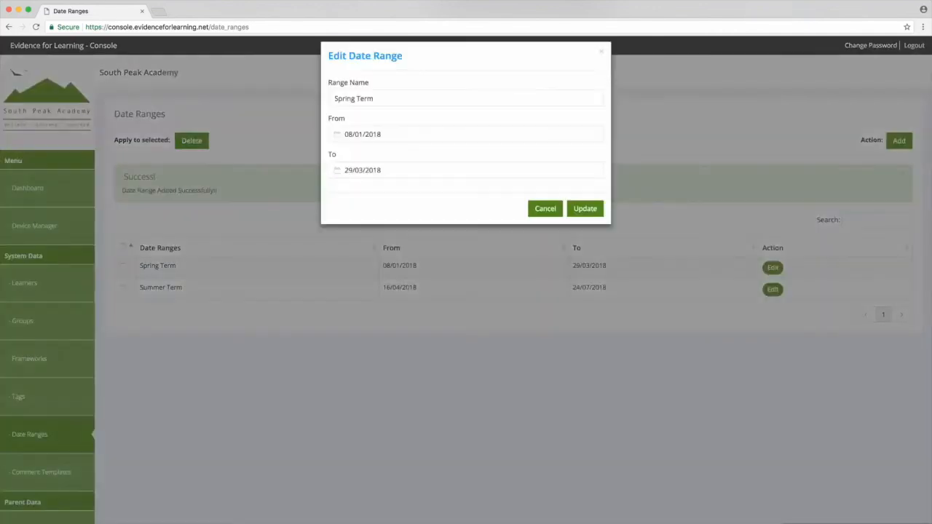